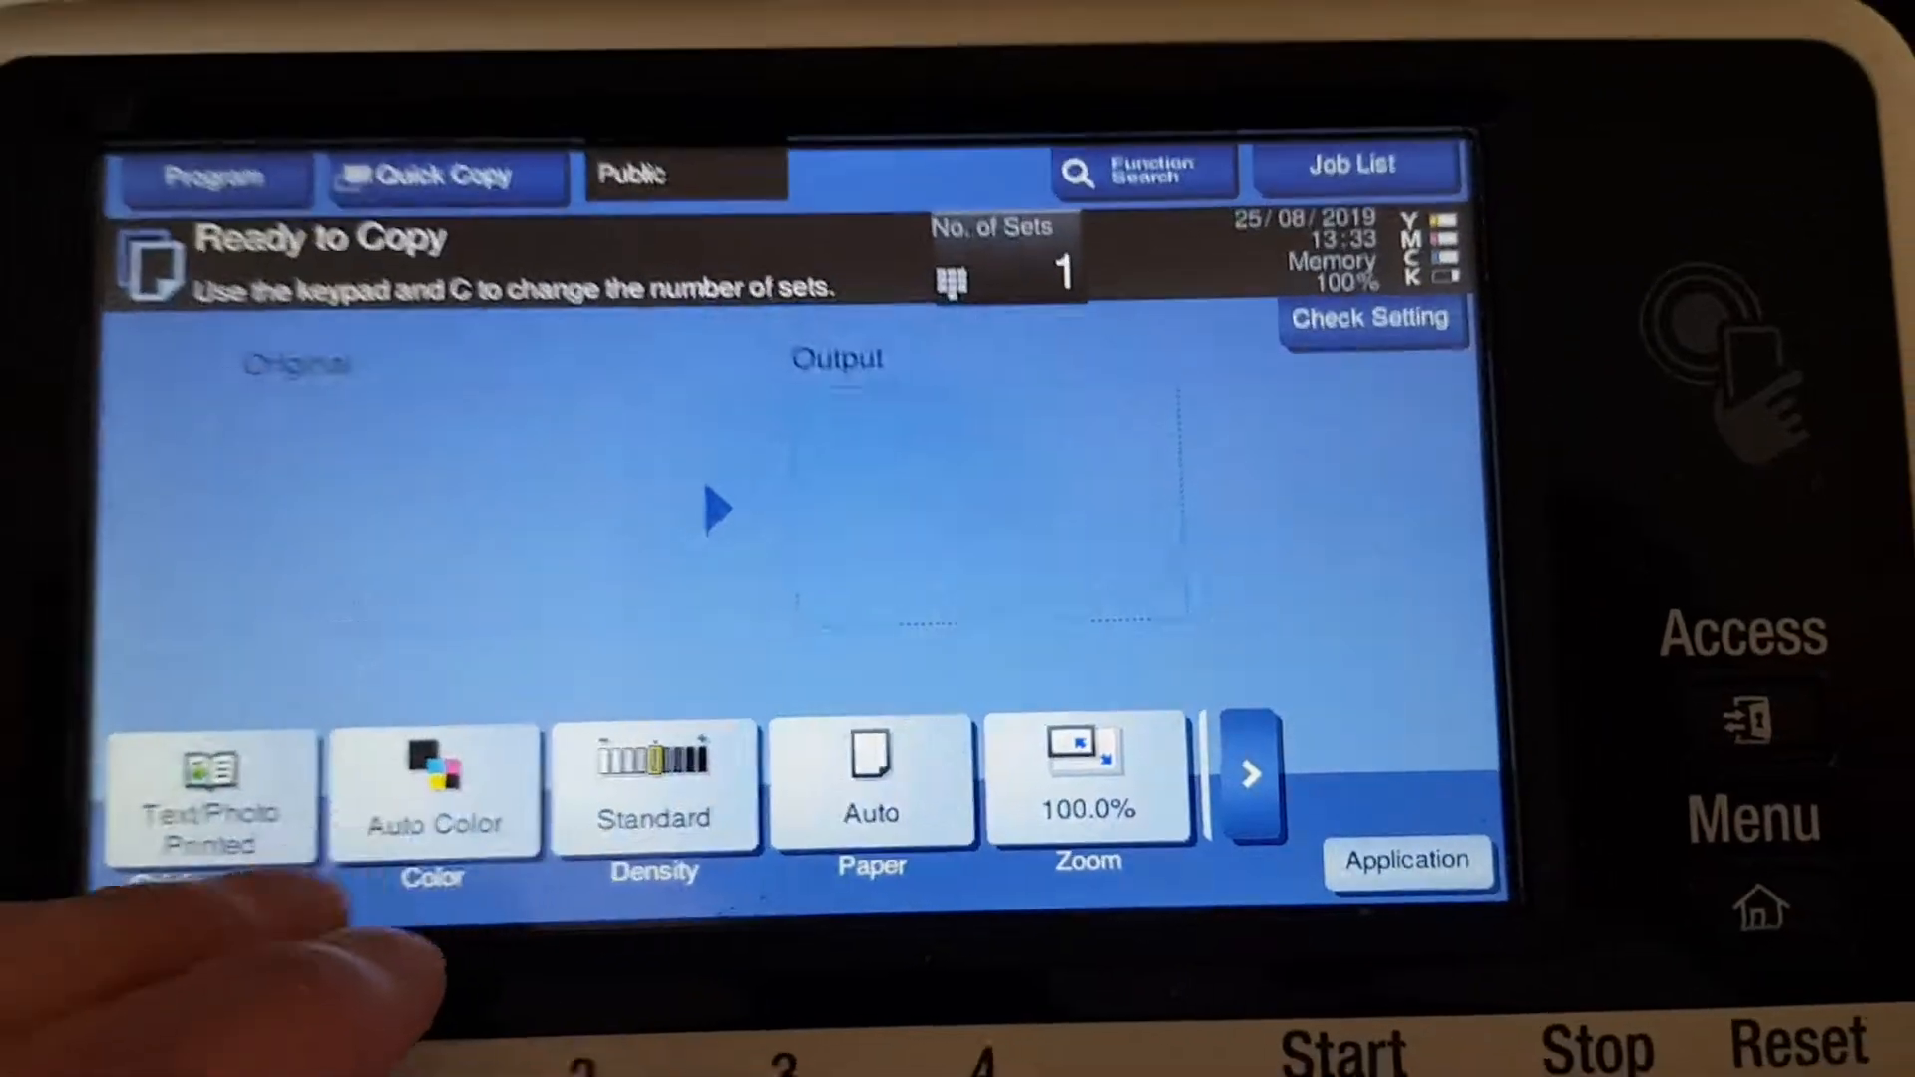
Set copying to Full Color with a 200.0% enlargement
click(434, 787)
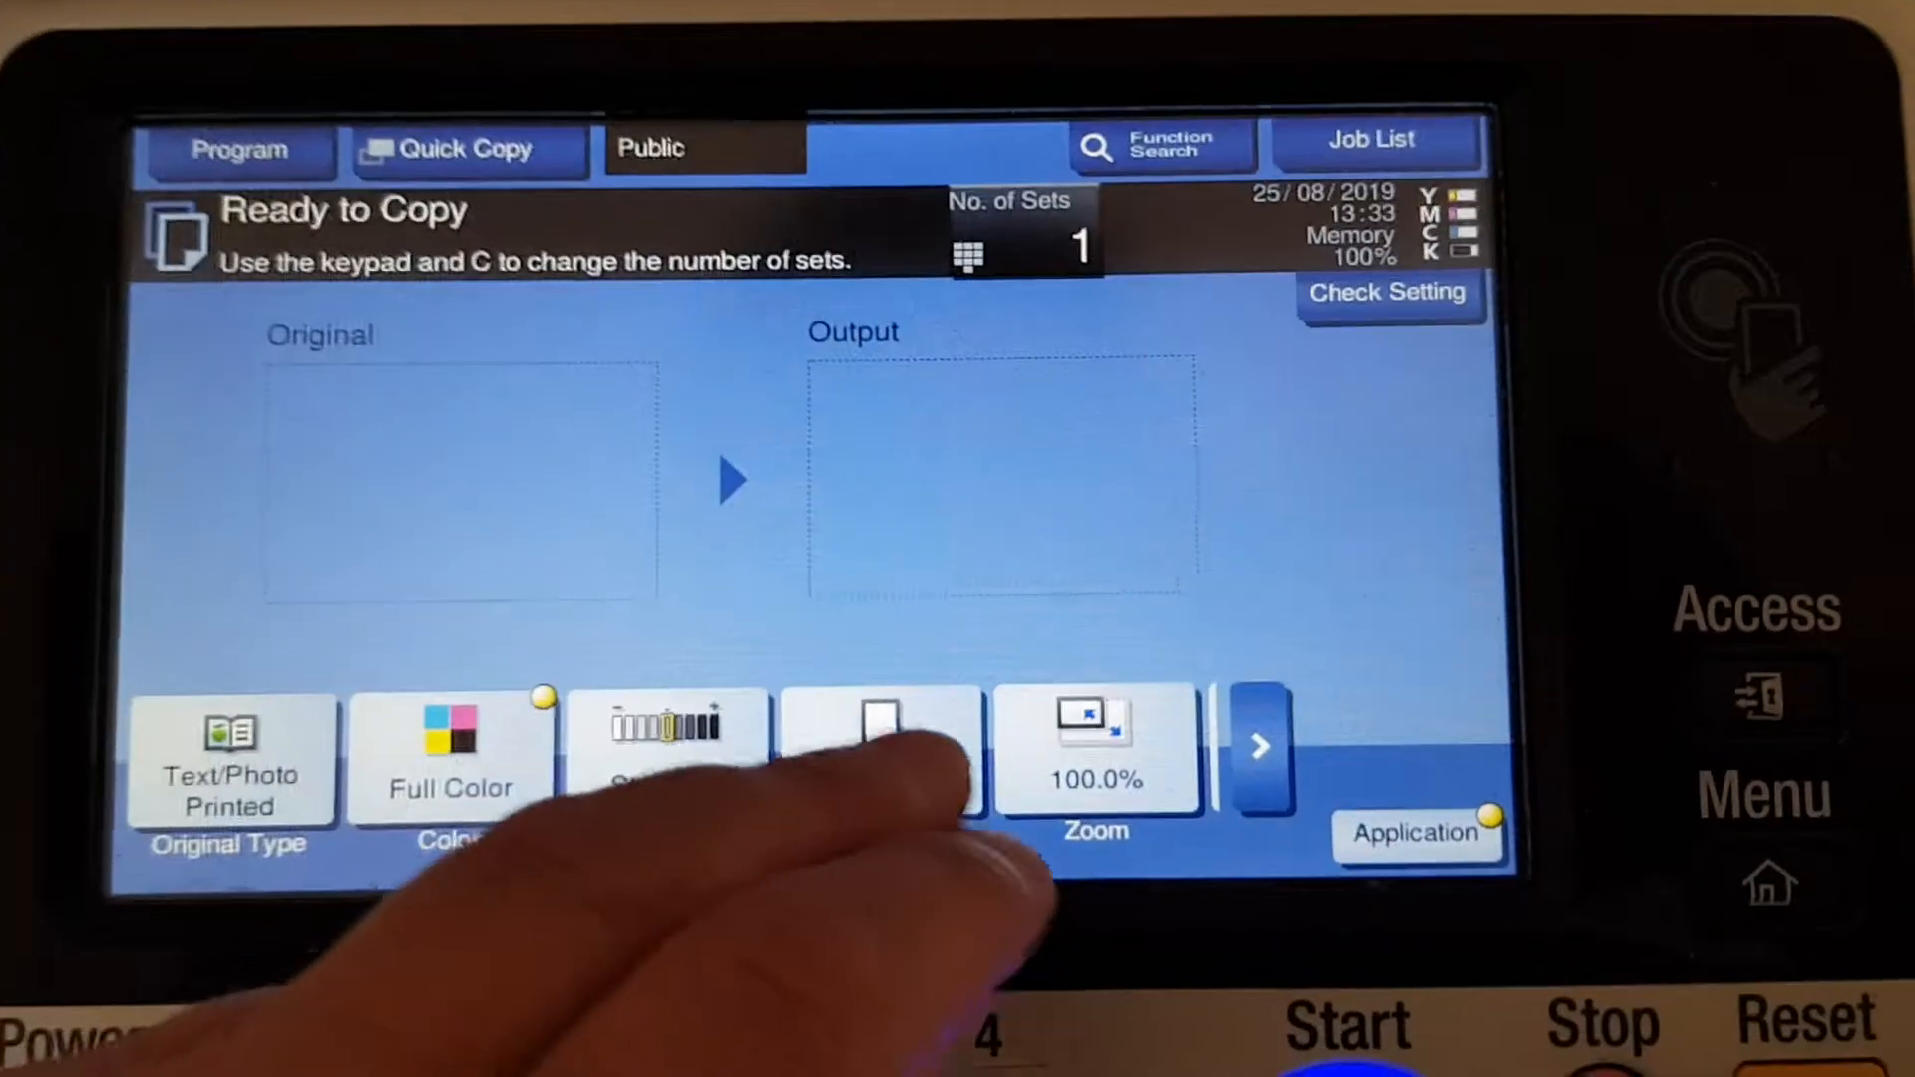
click(879, 745)
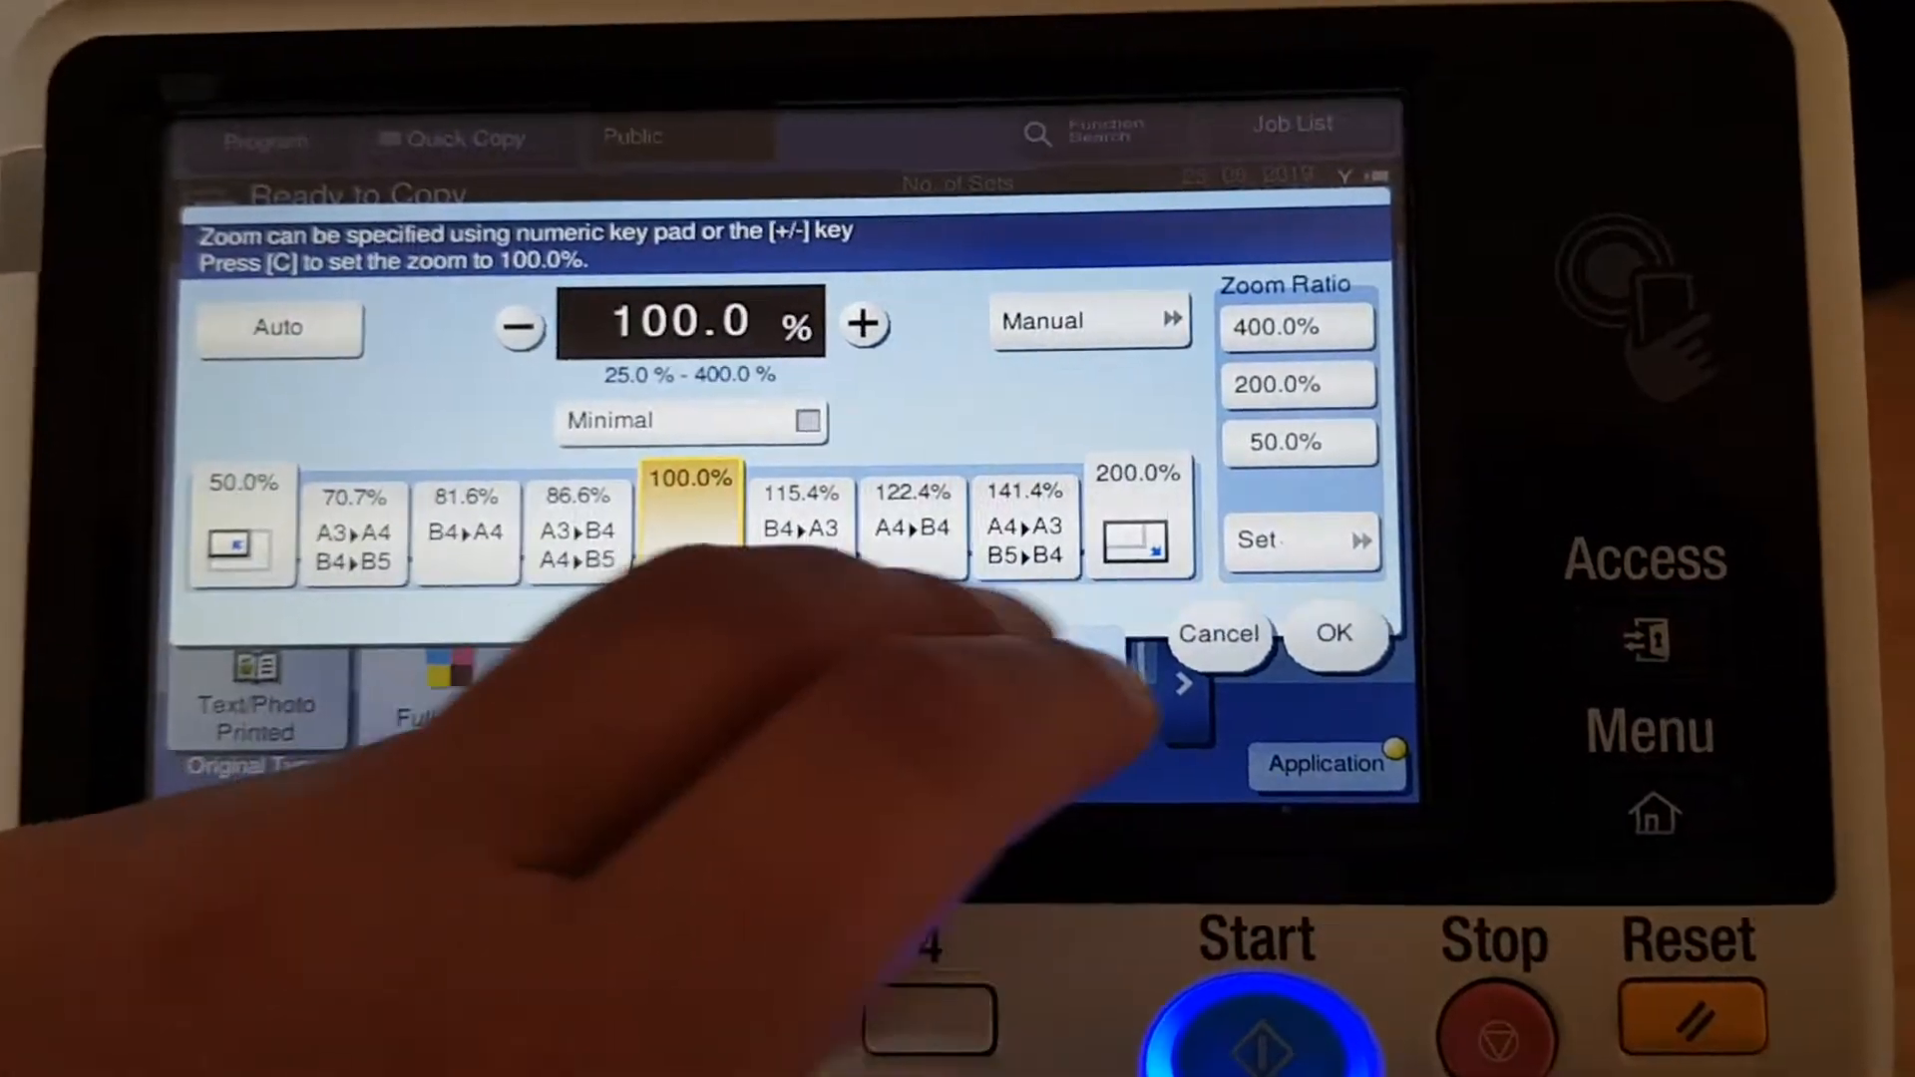
click(1334, 635)
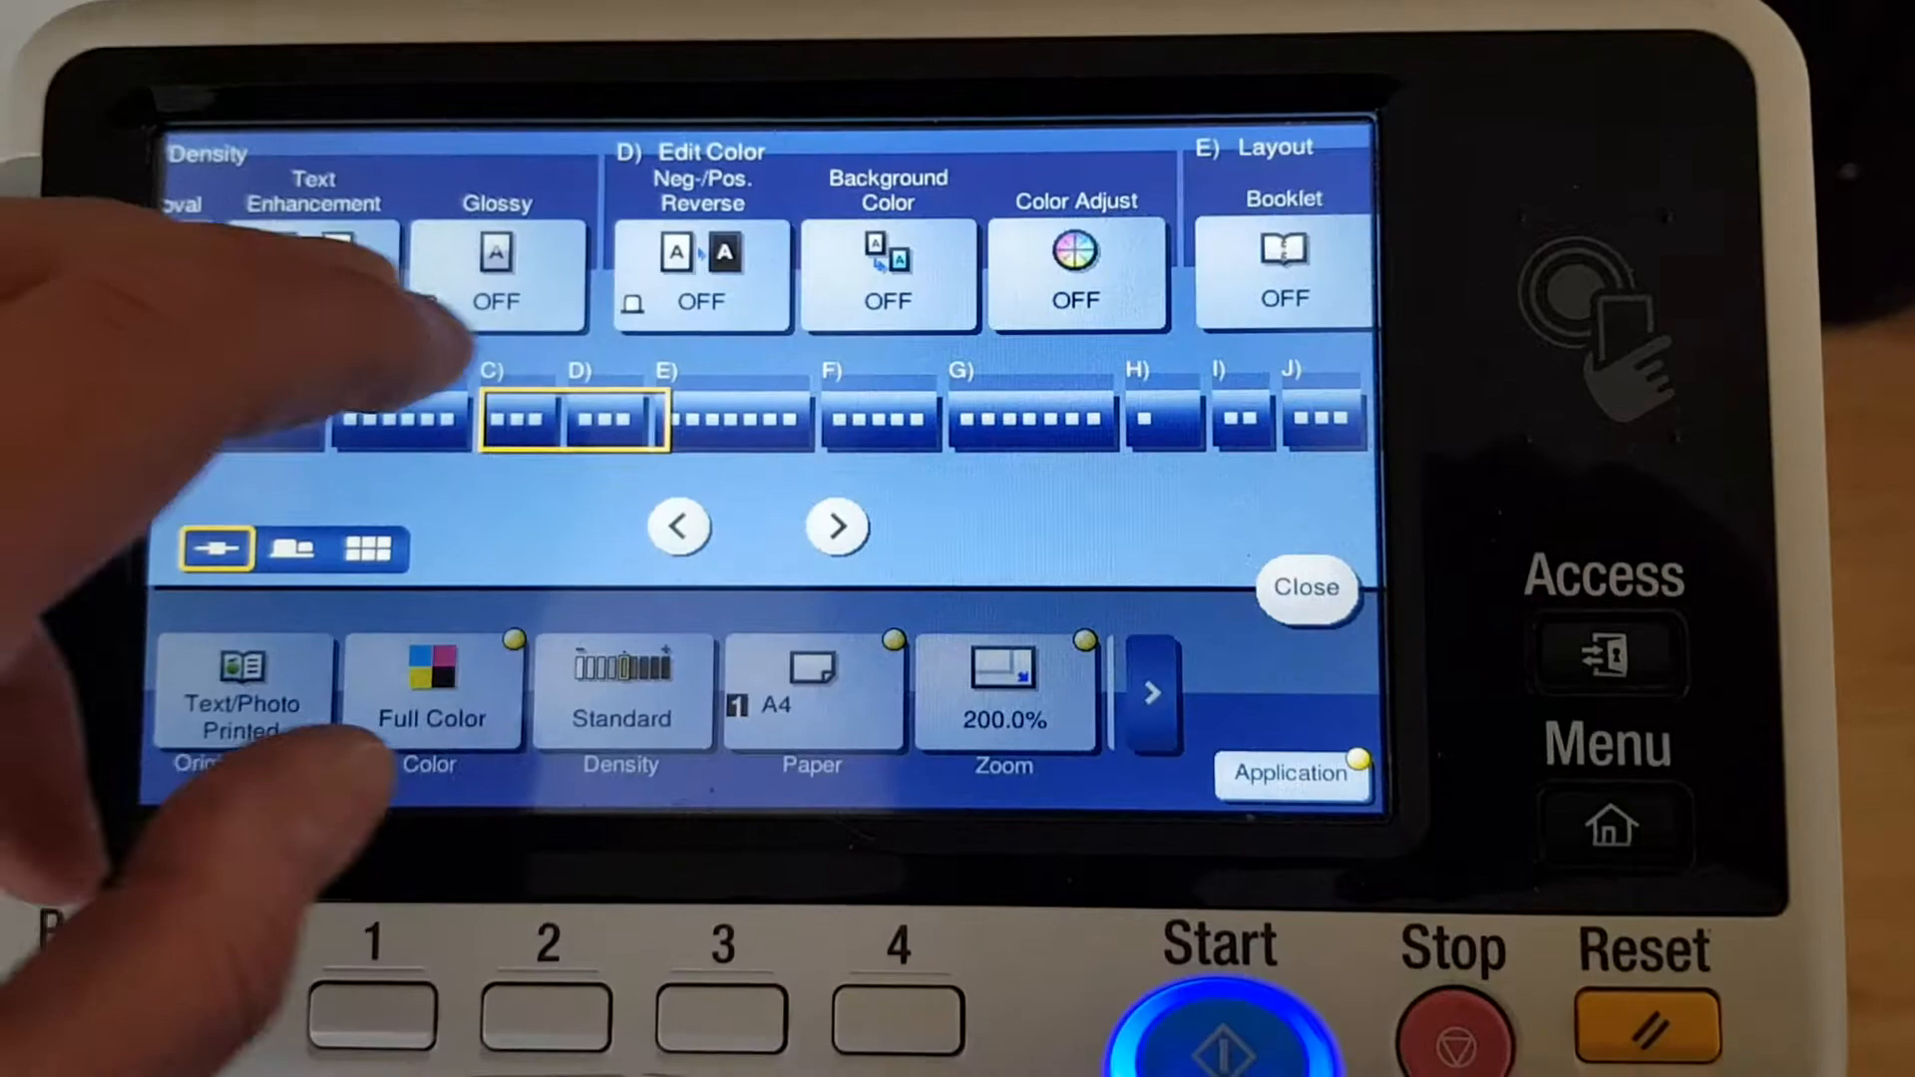
Adjust colour balance for magenta and cyan, then set copy density and sharpness
click(1076, 275)
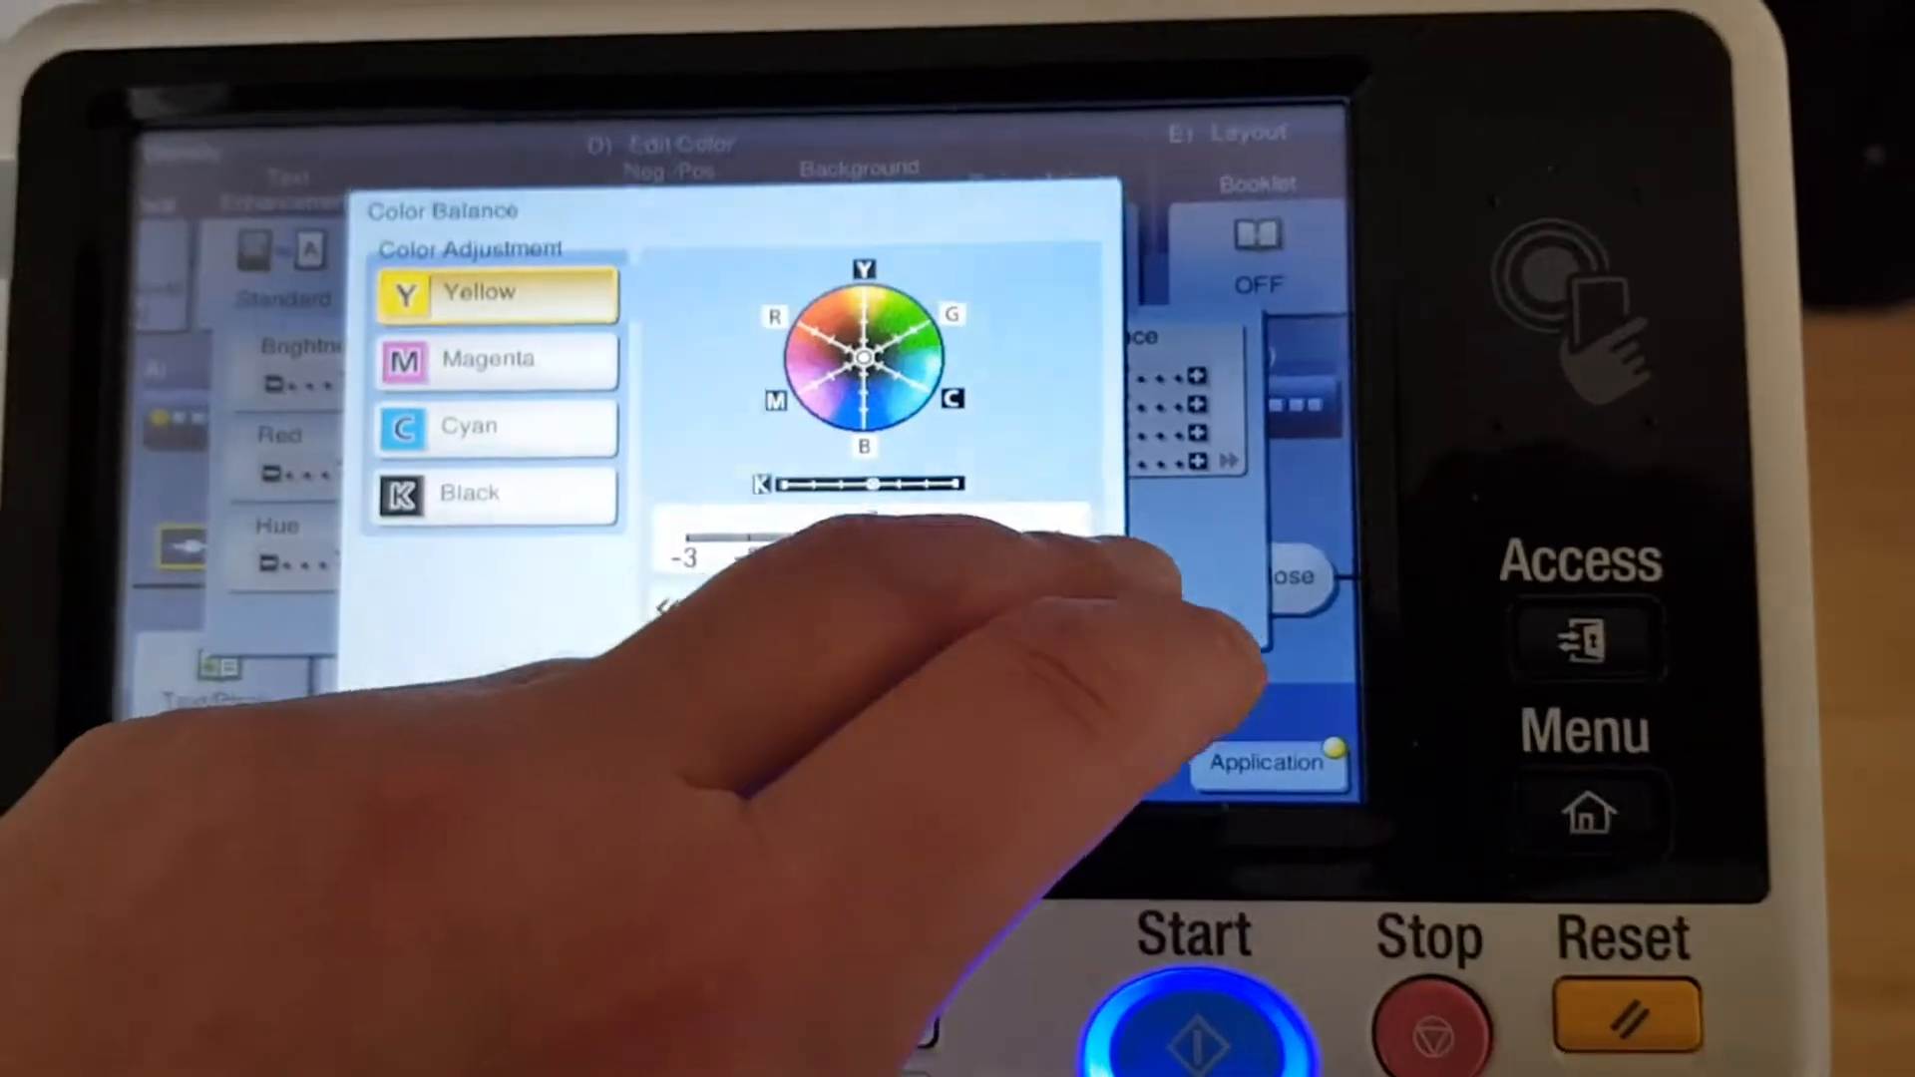
click(494, 348)
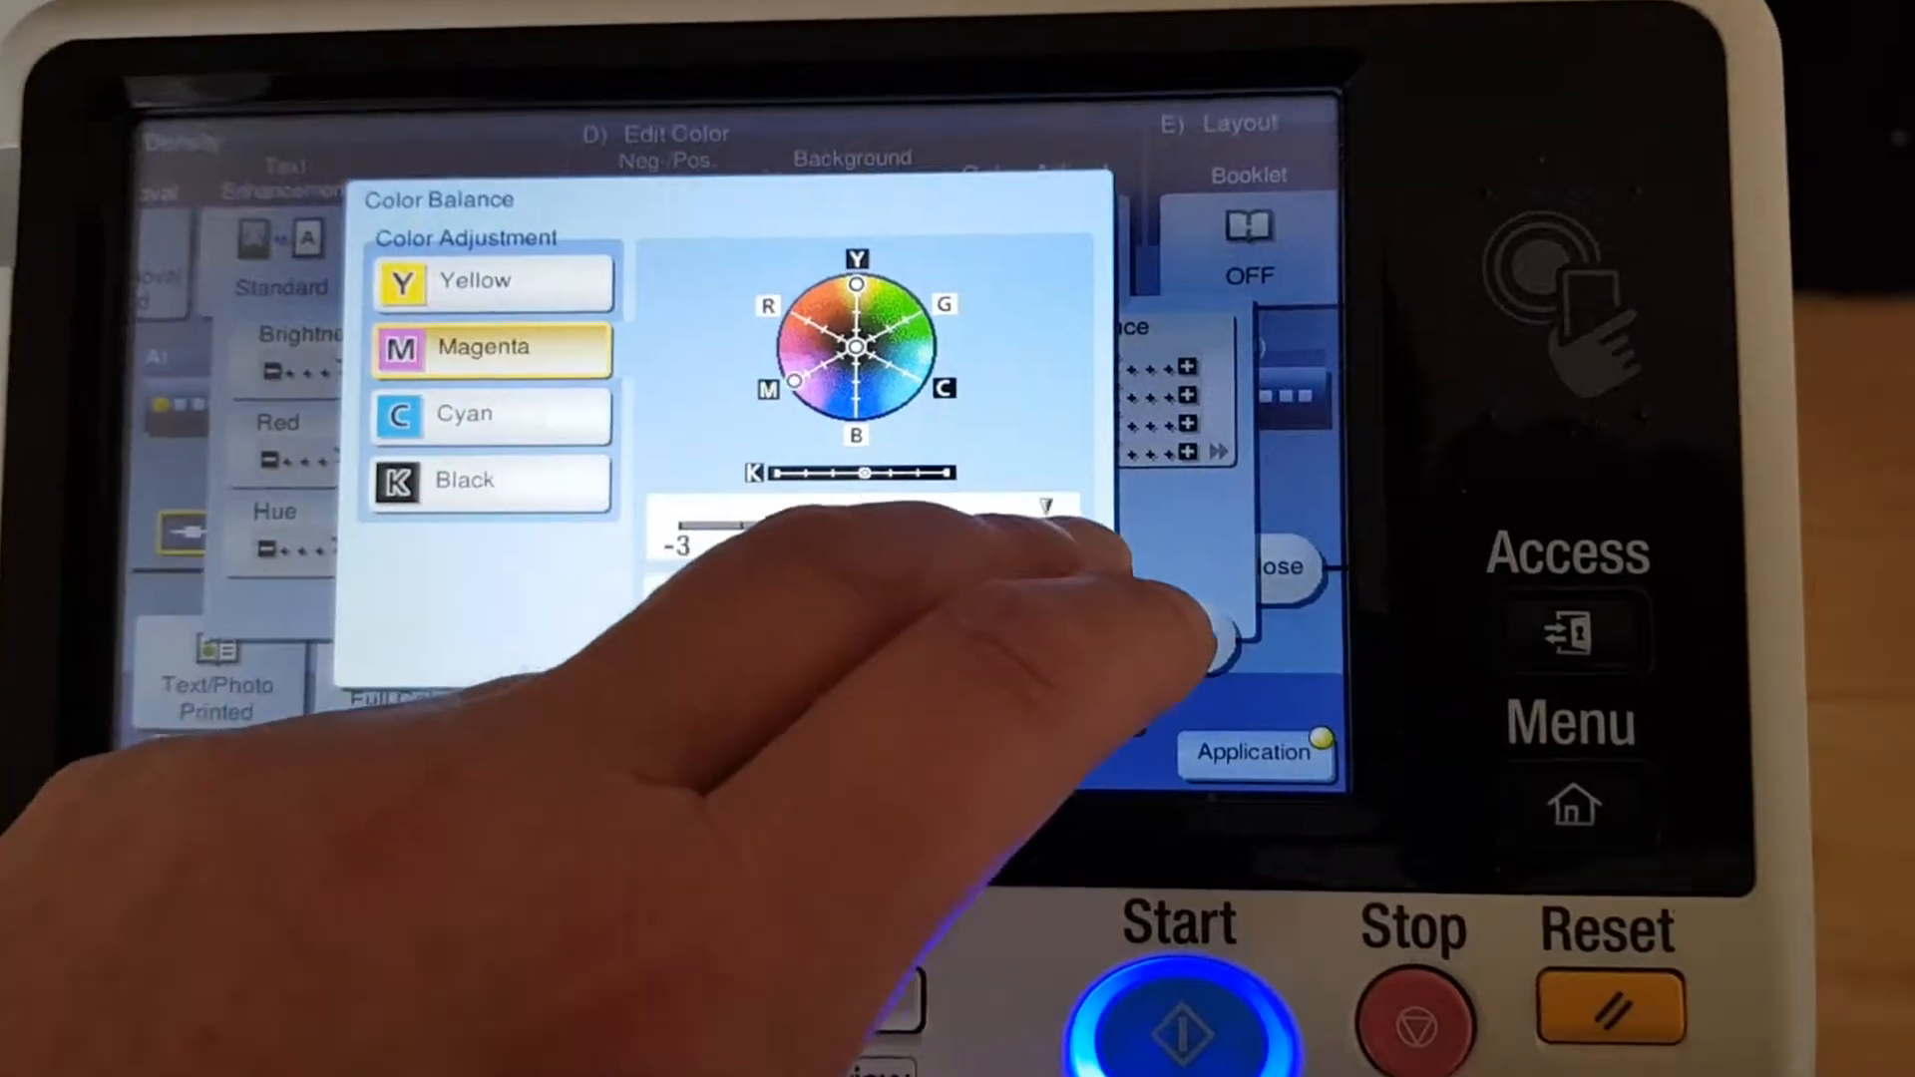
click(489, 446)
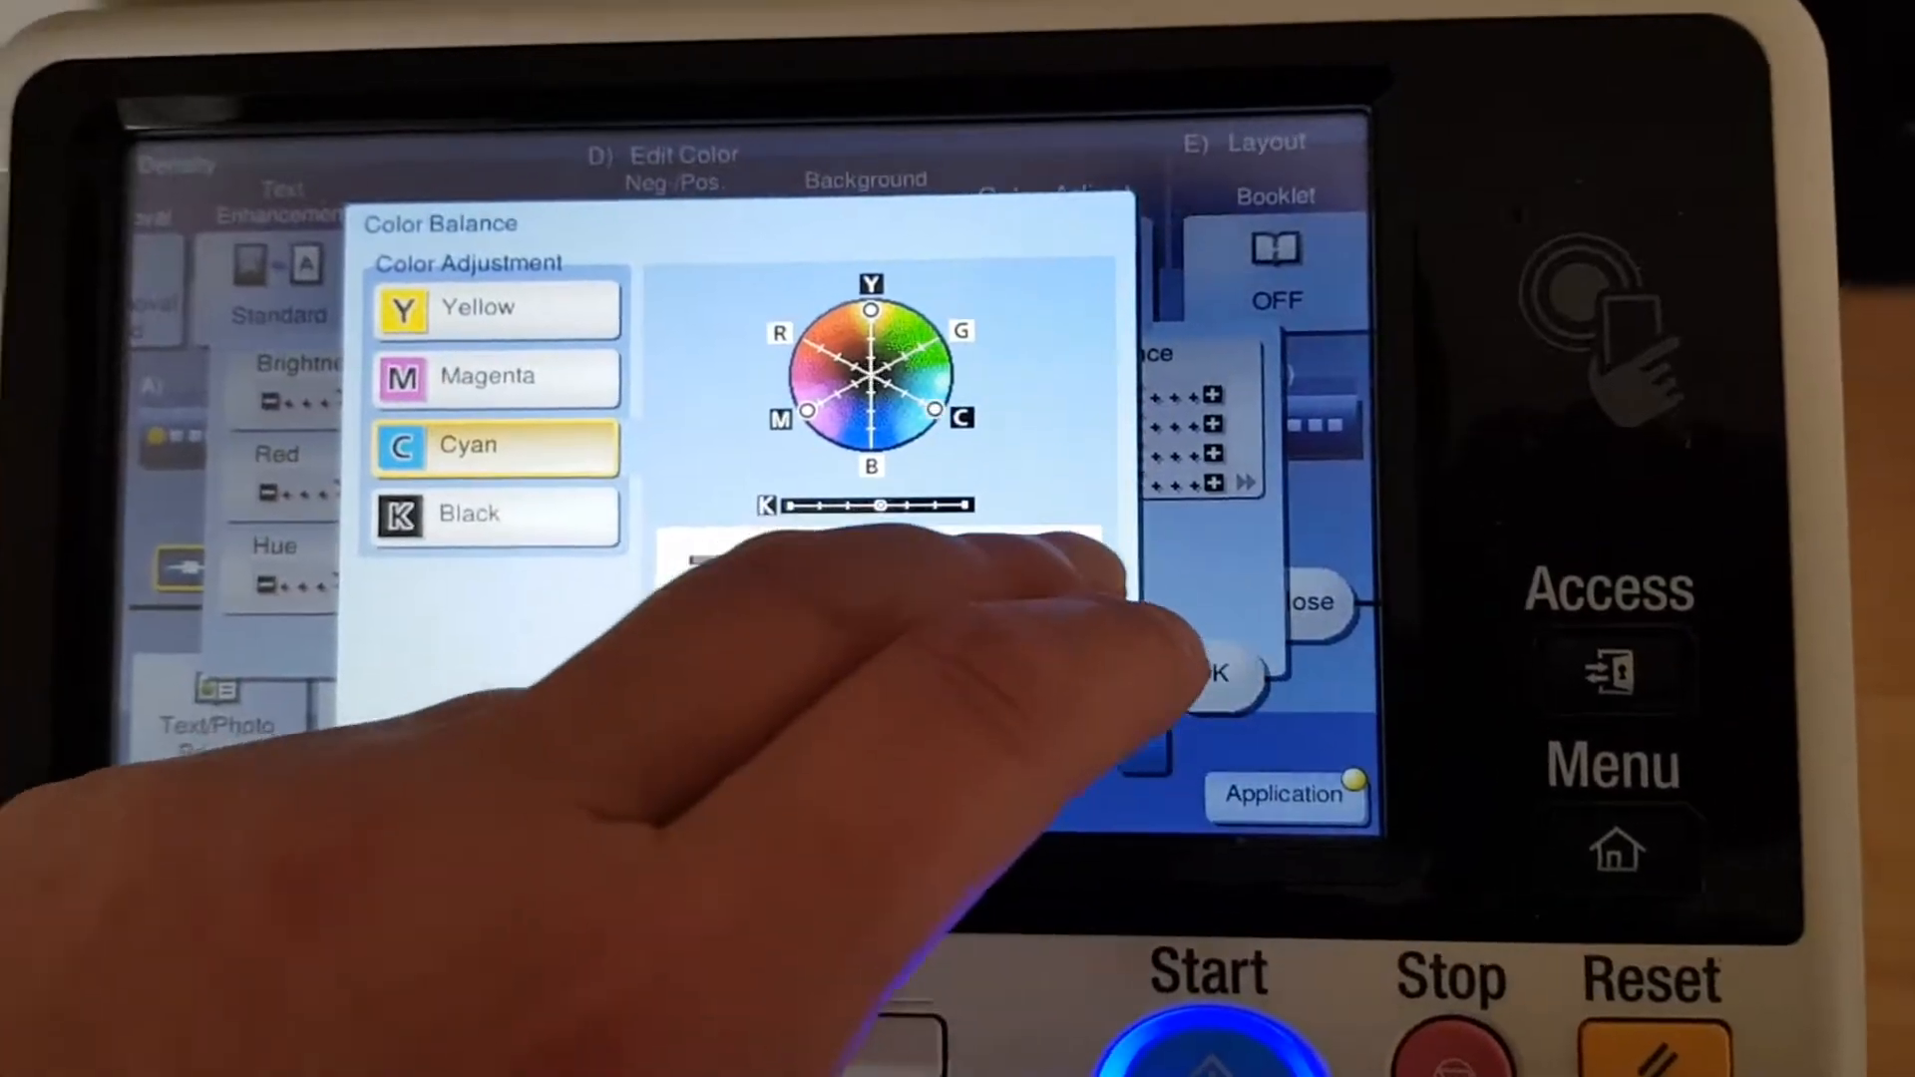
click(477, 513)
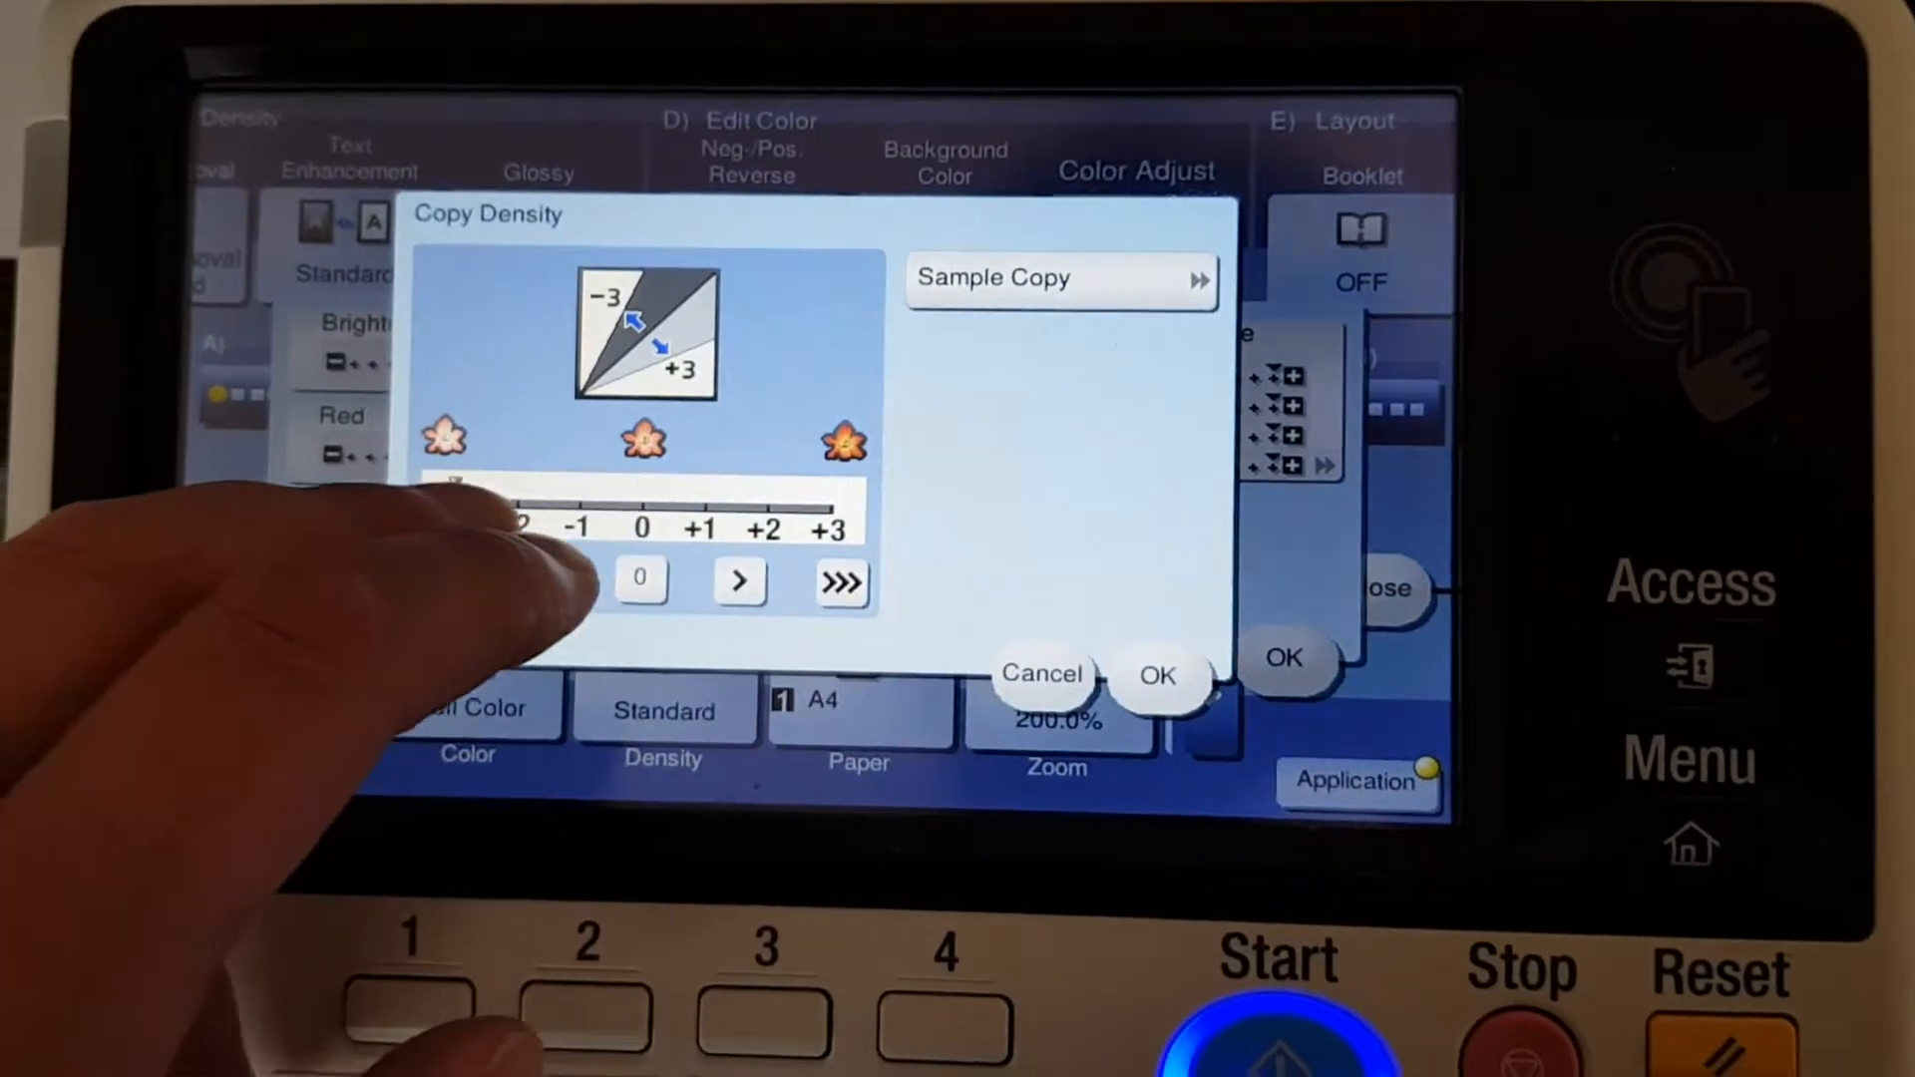
click(1157, 675)
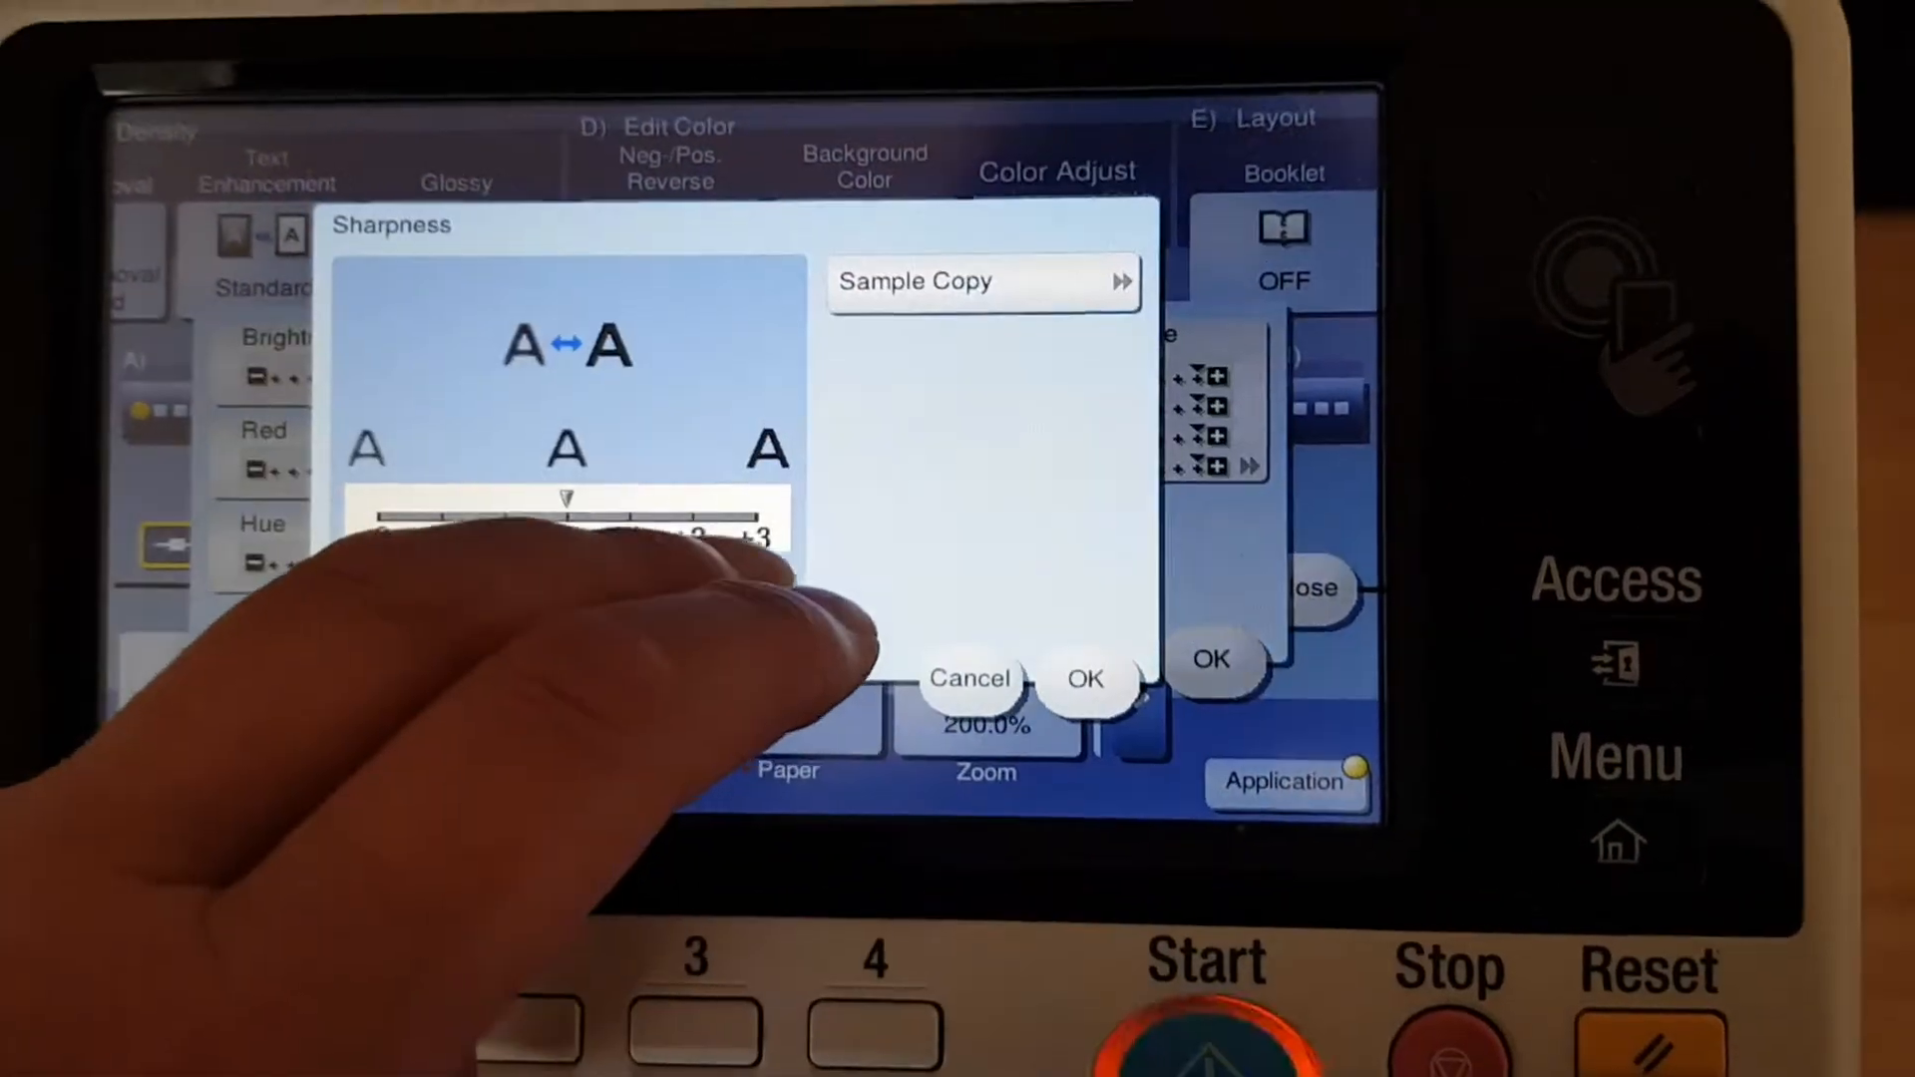
click(1084, 679)
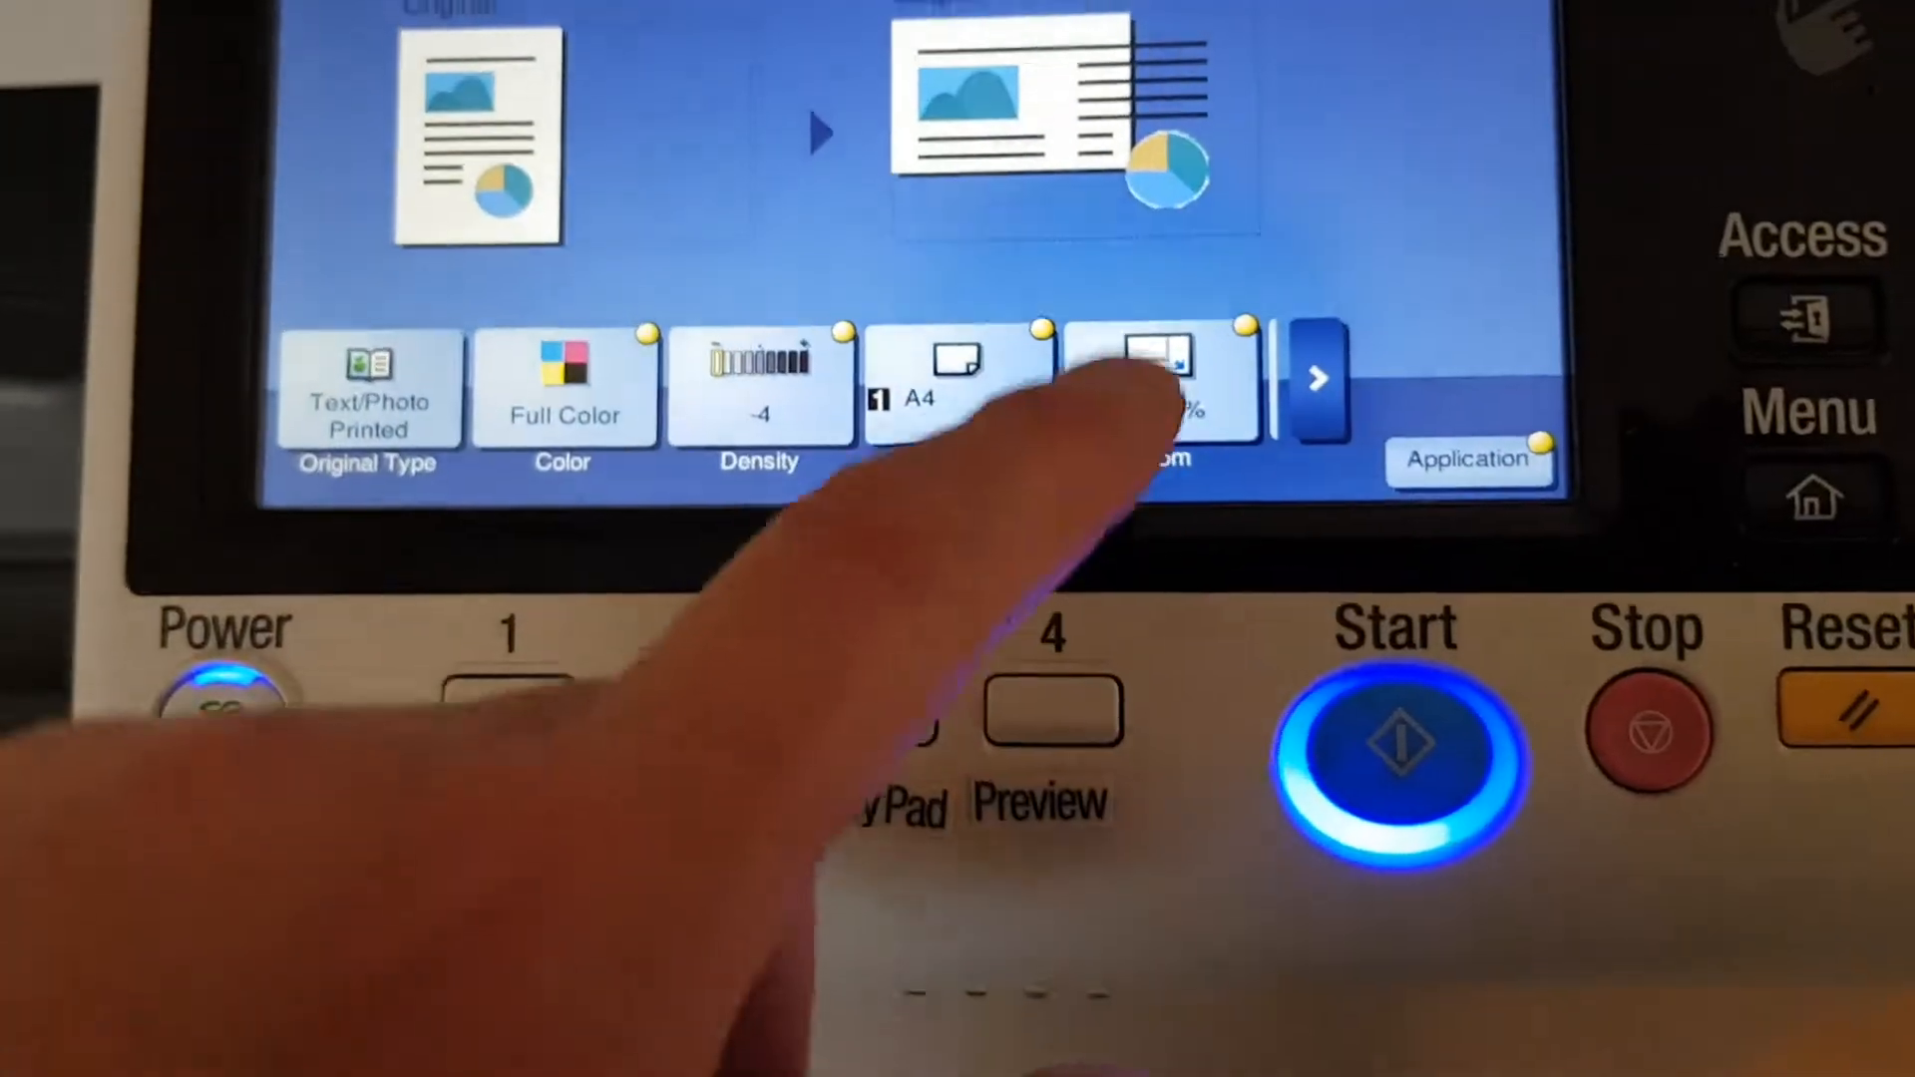
Apply the 141.4% A4 to A3 zoom preset and start the copy
click(1154, 379)
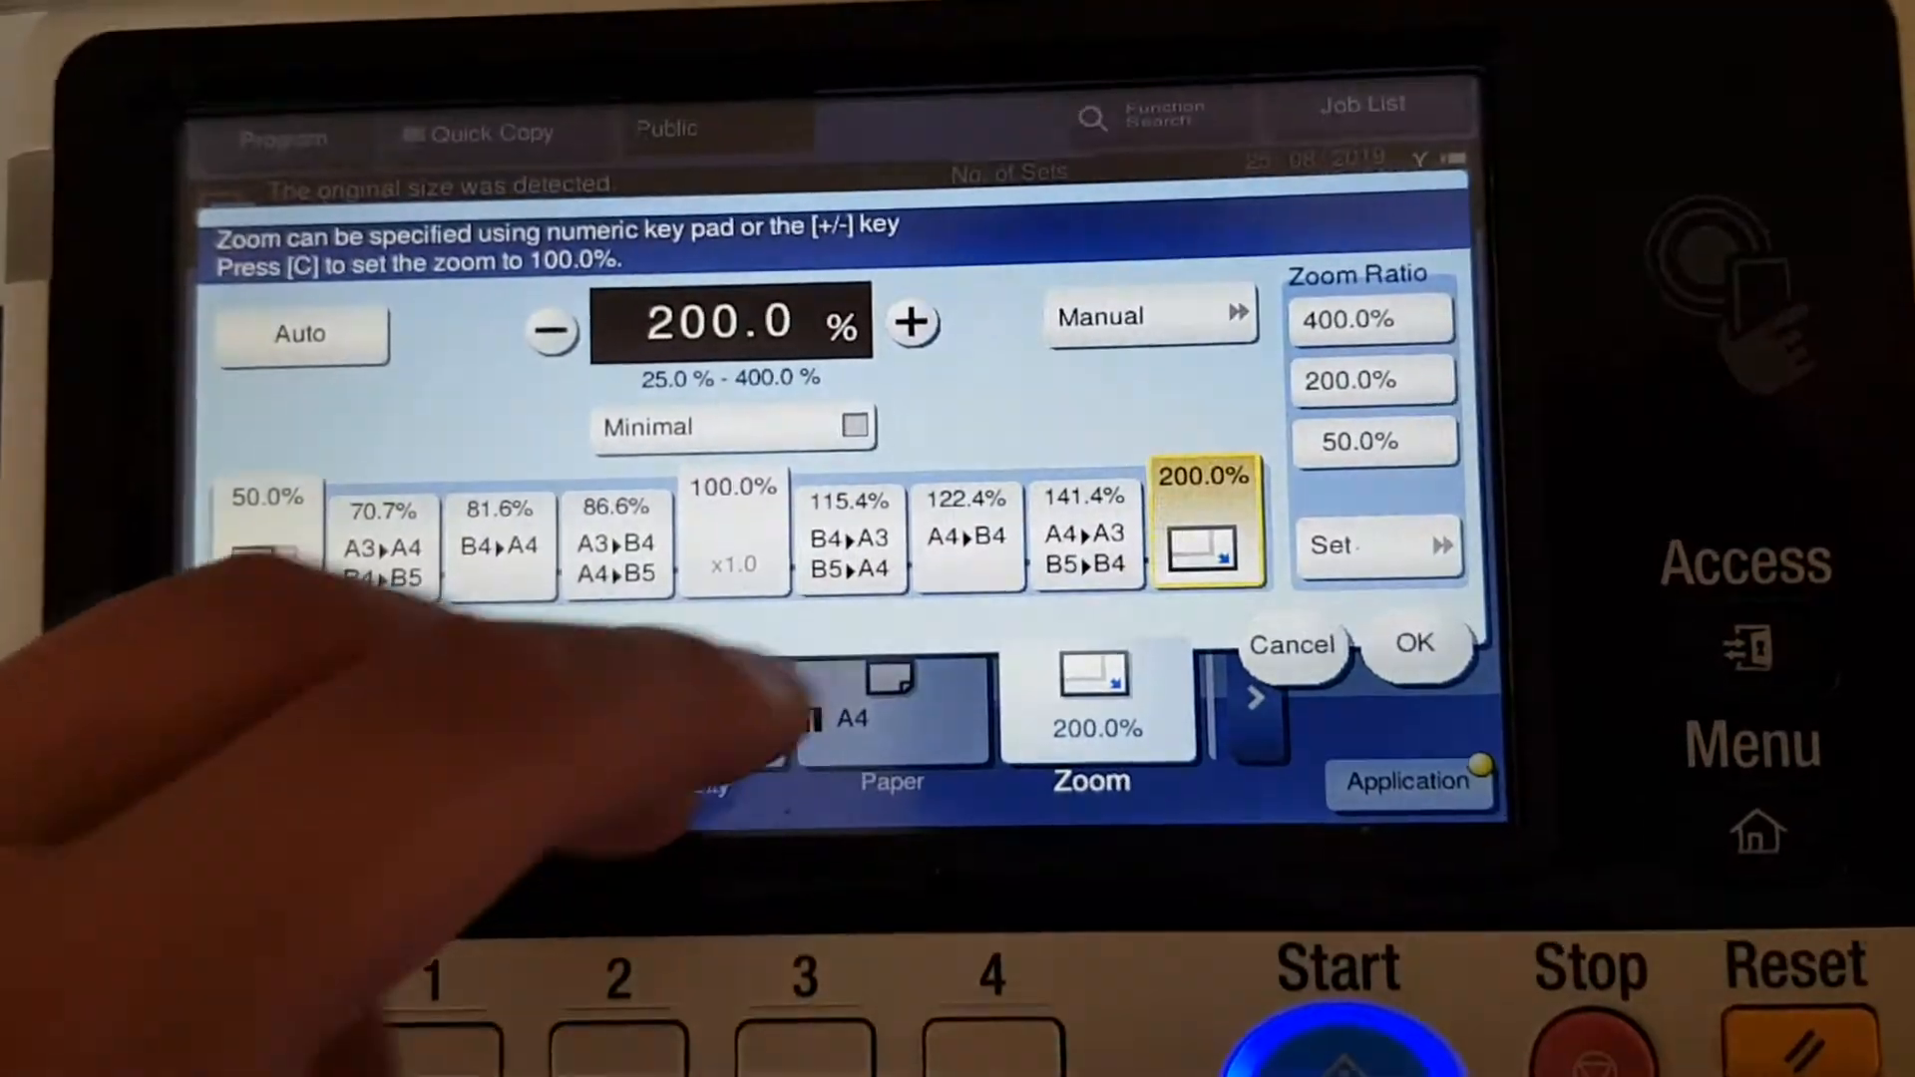
click(1082, 537)
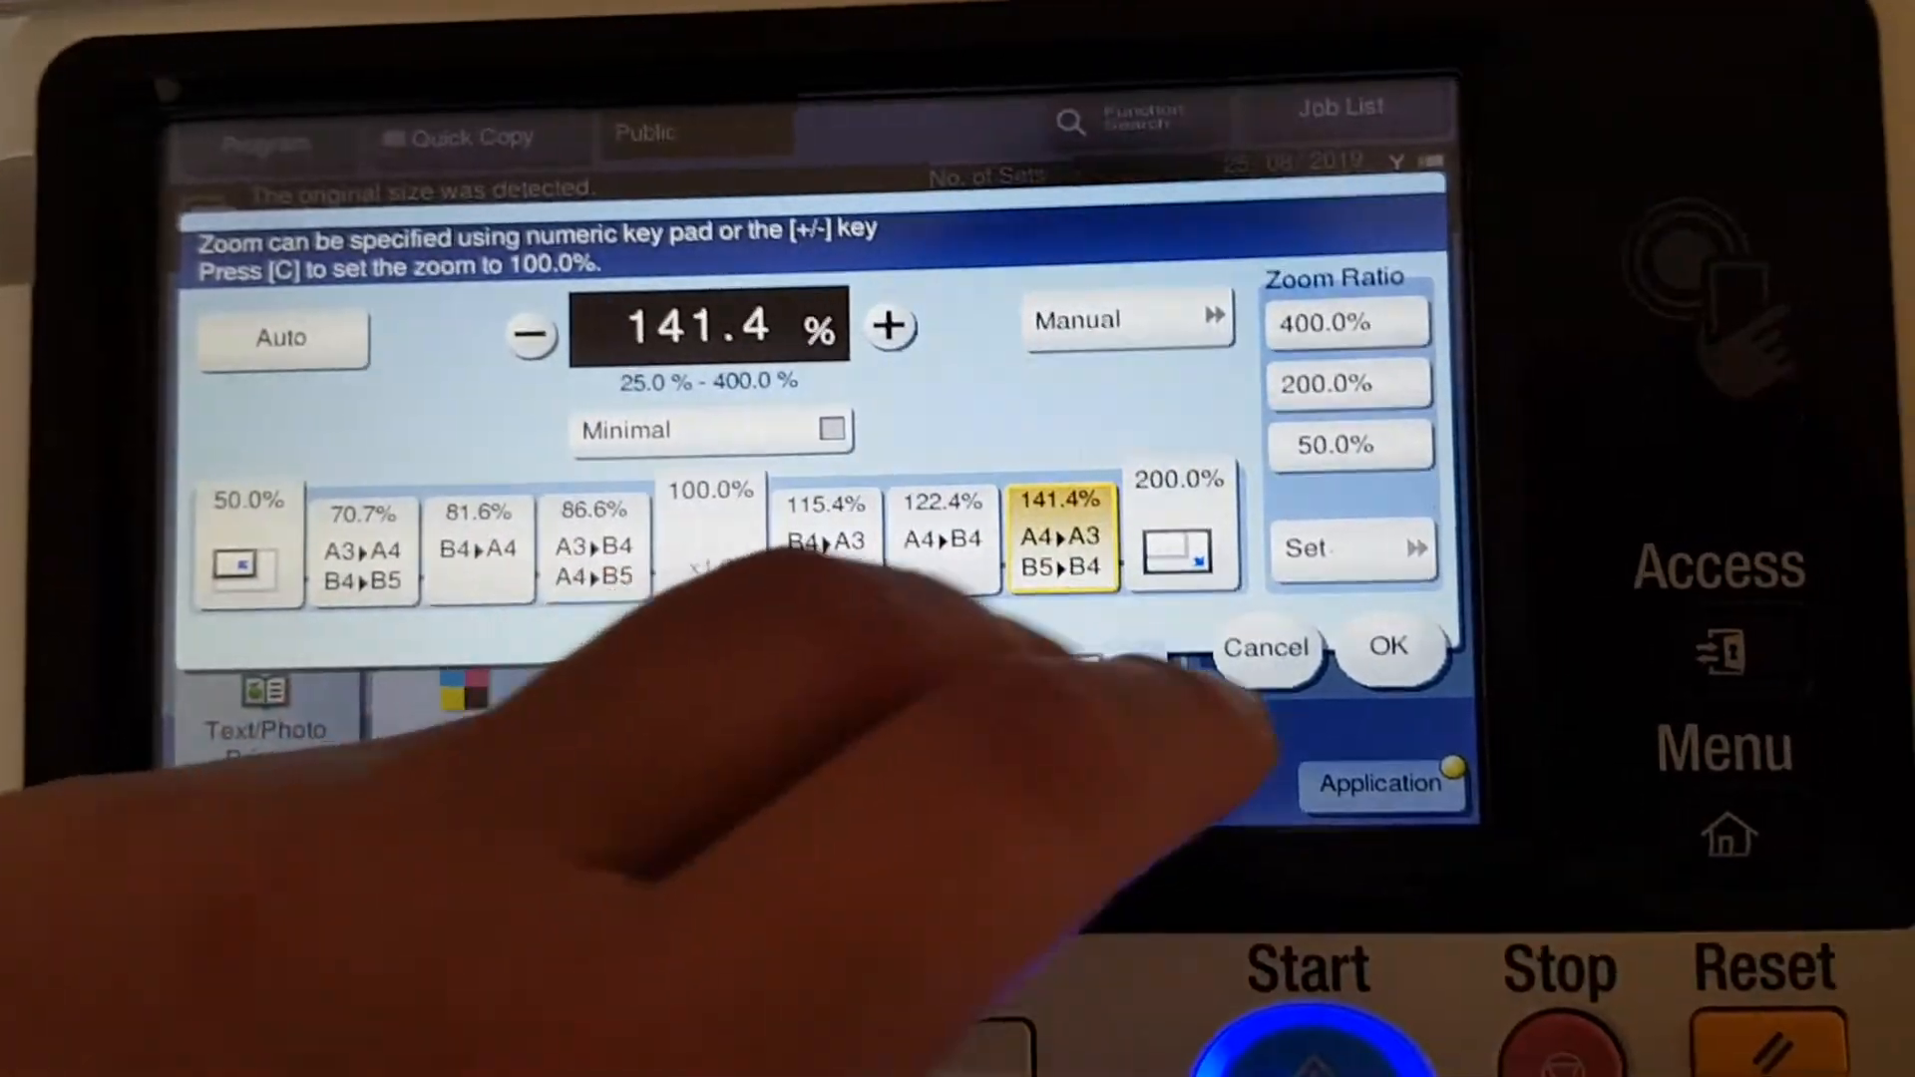
click(1389, 648)
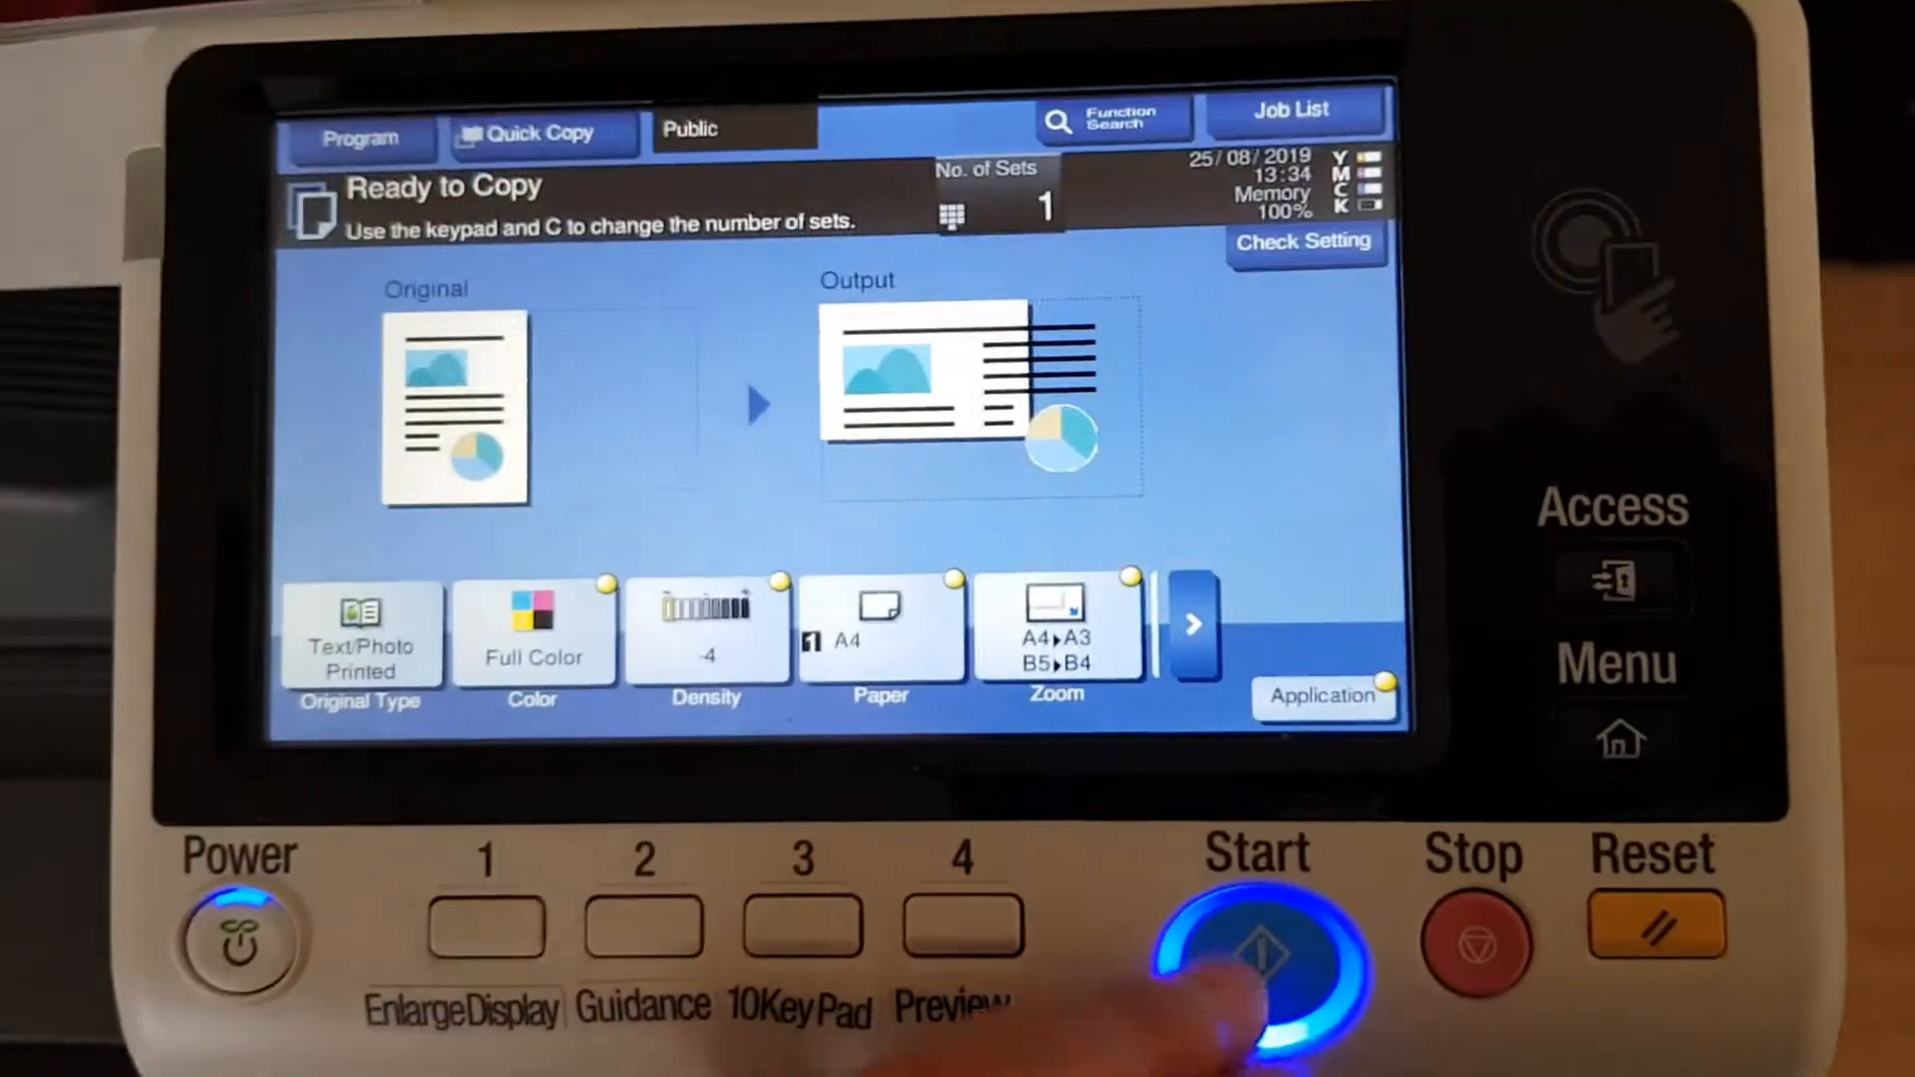
click(1251, 952)
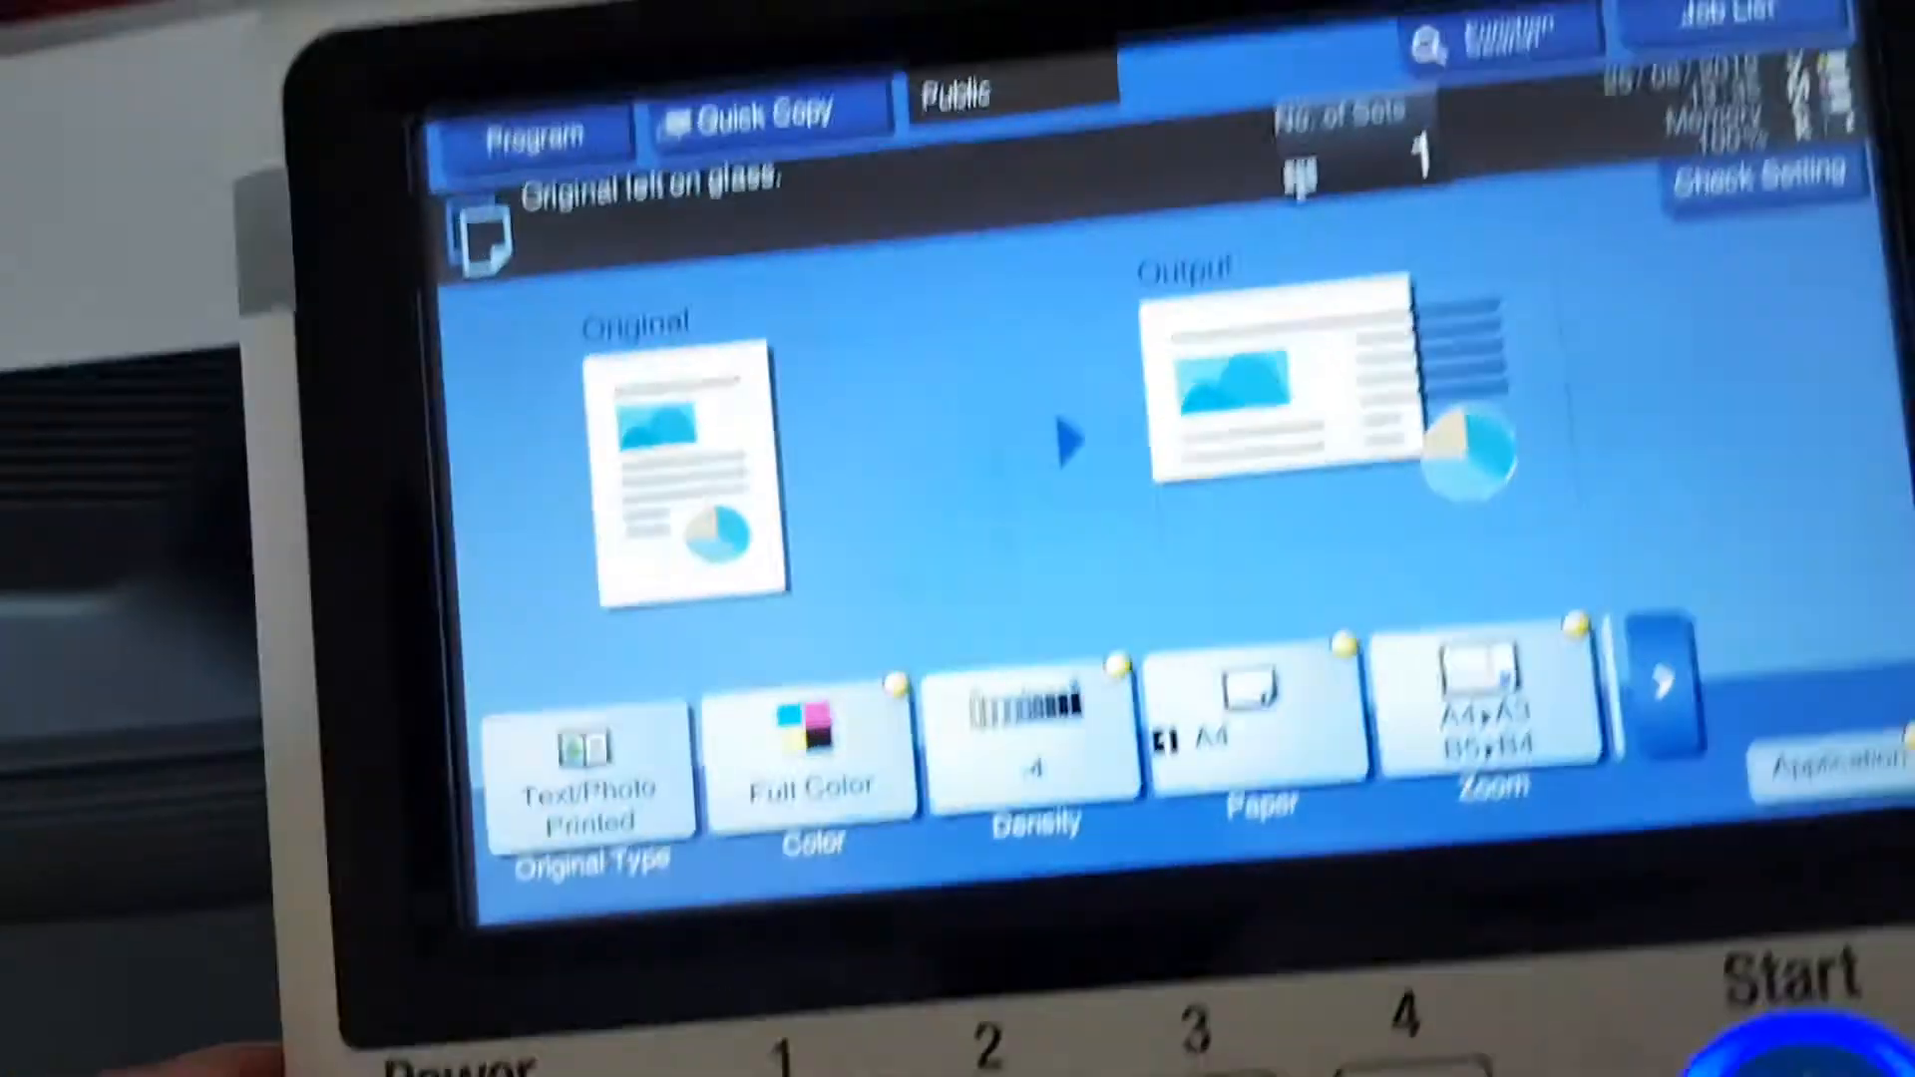
Close the manual X/Y zoom entry and reset the zoom ratio to 100.0%
click(1479, 720)
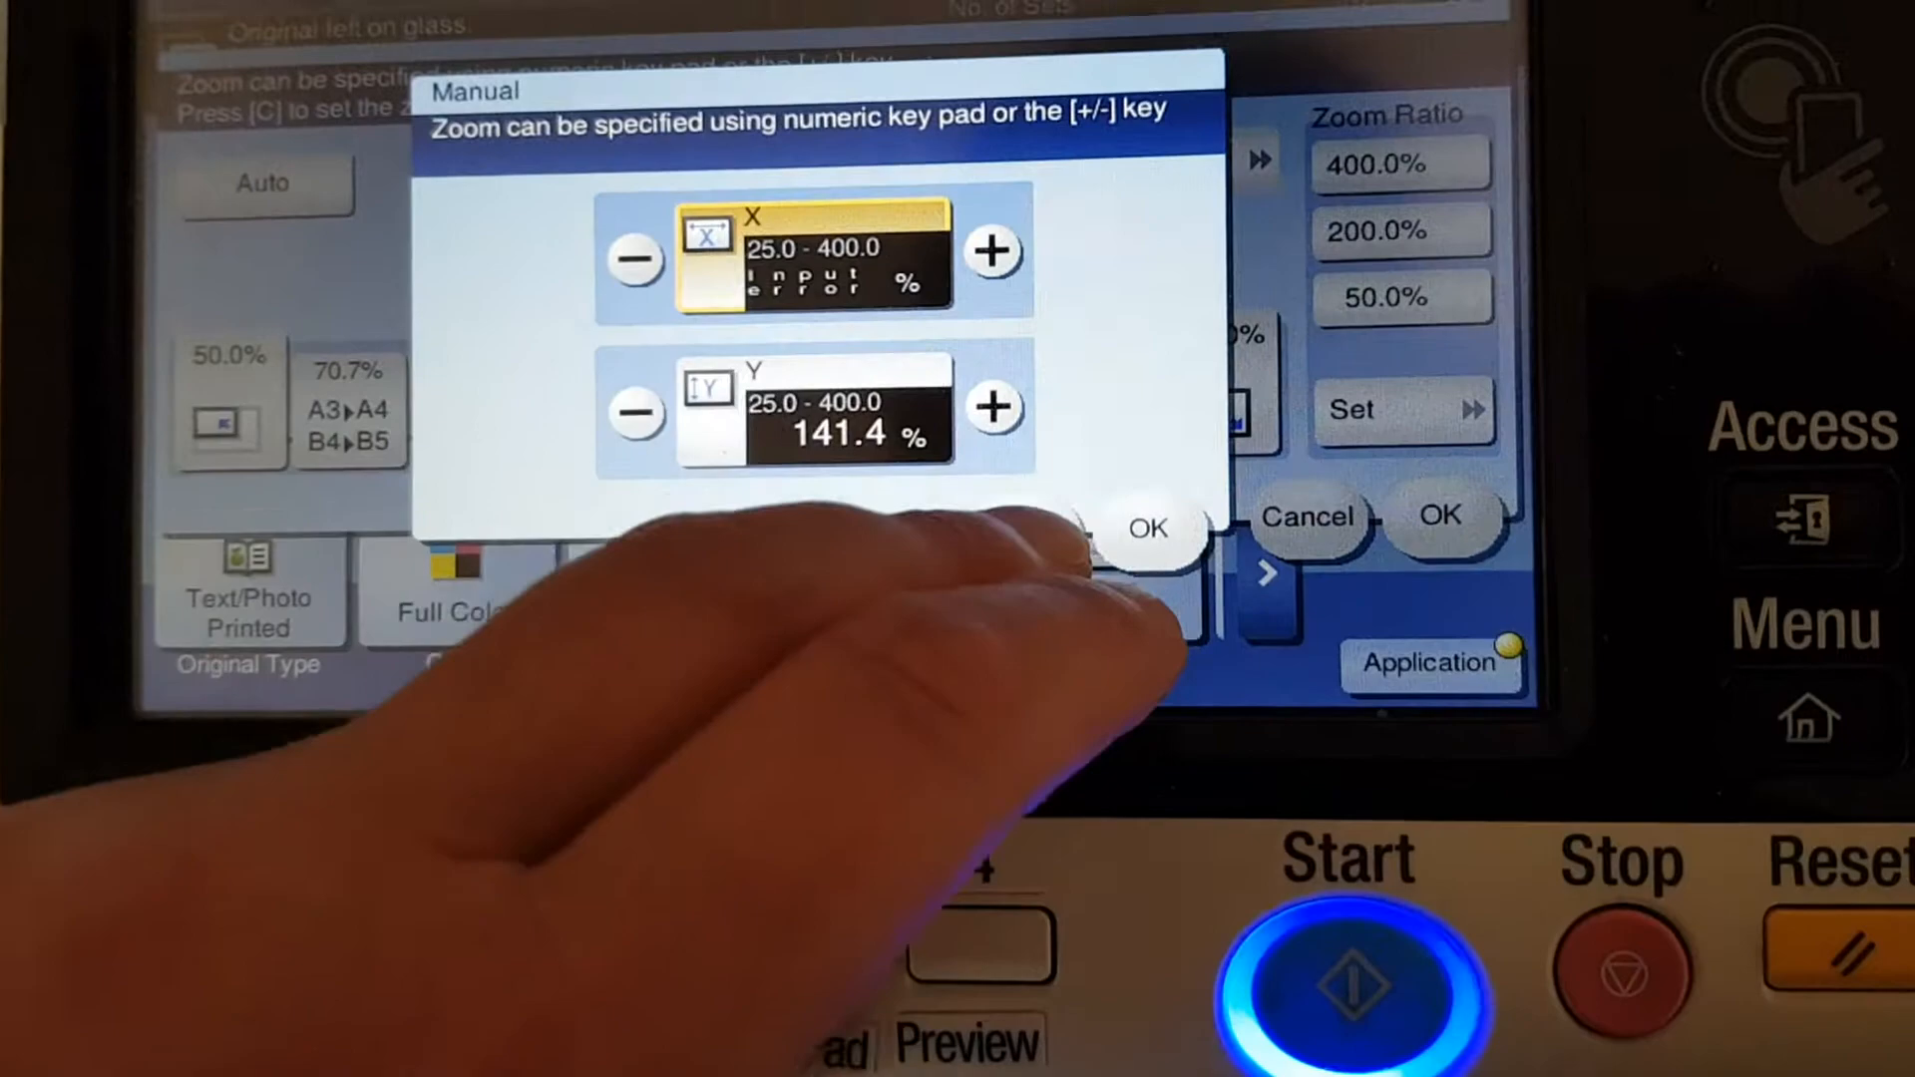
click(1147, 526)
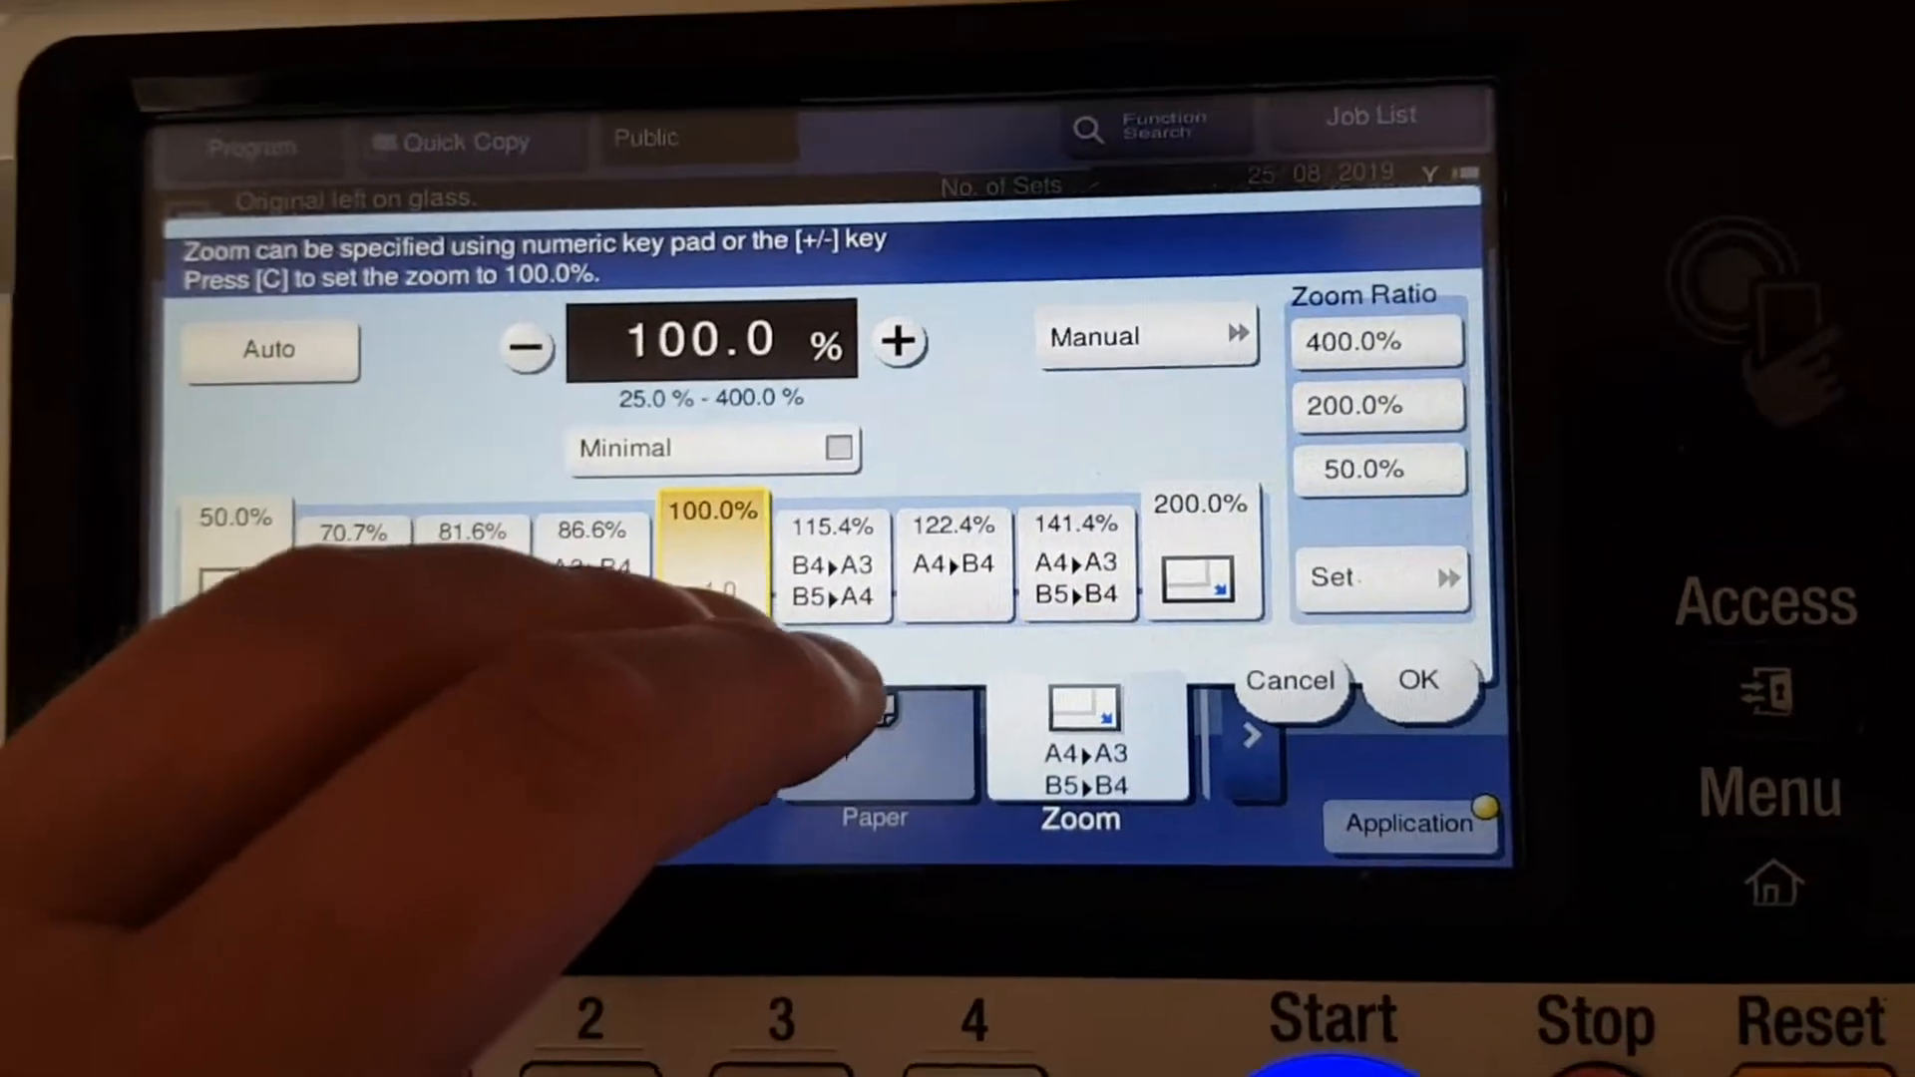
click(1417, 680)
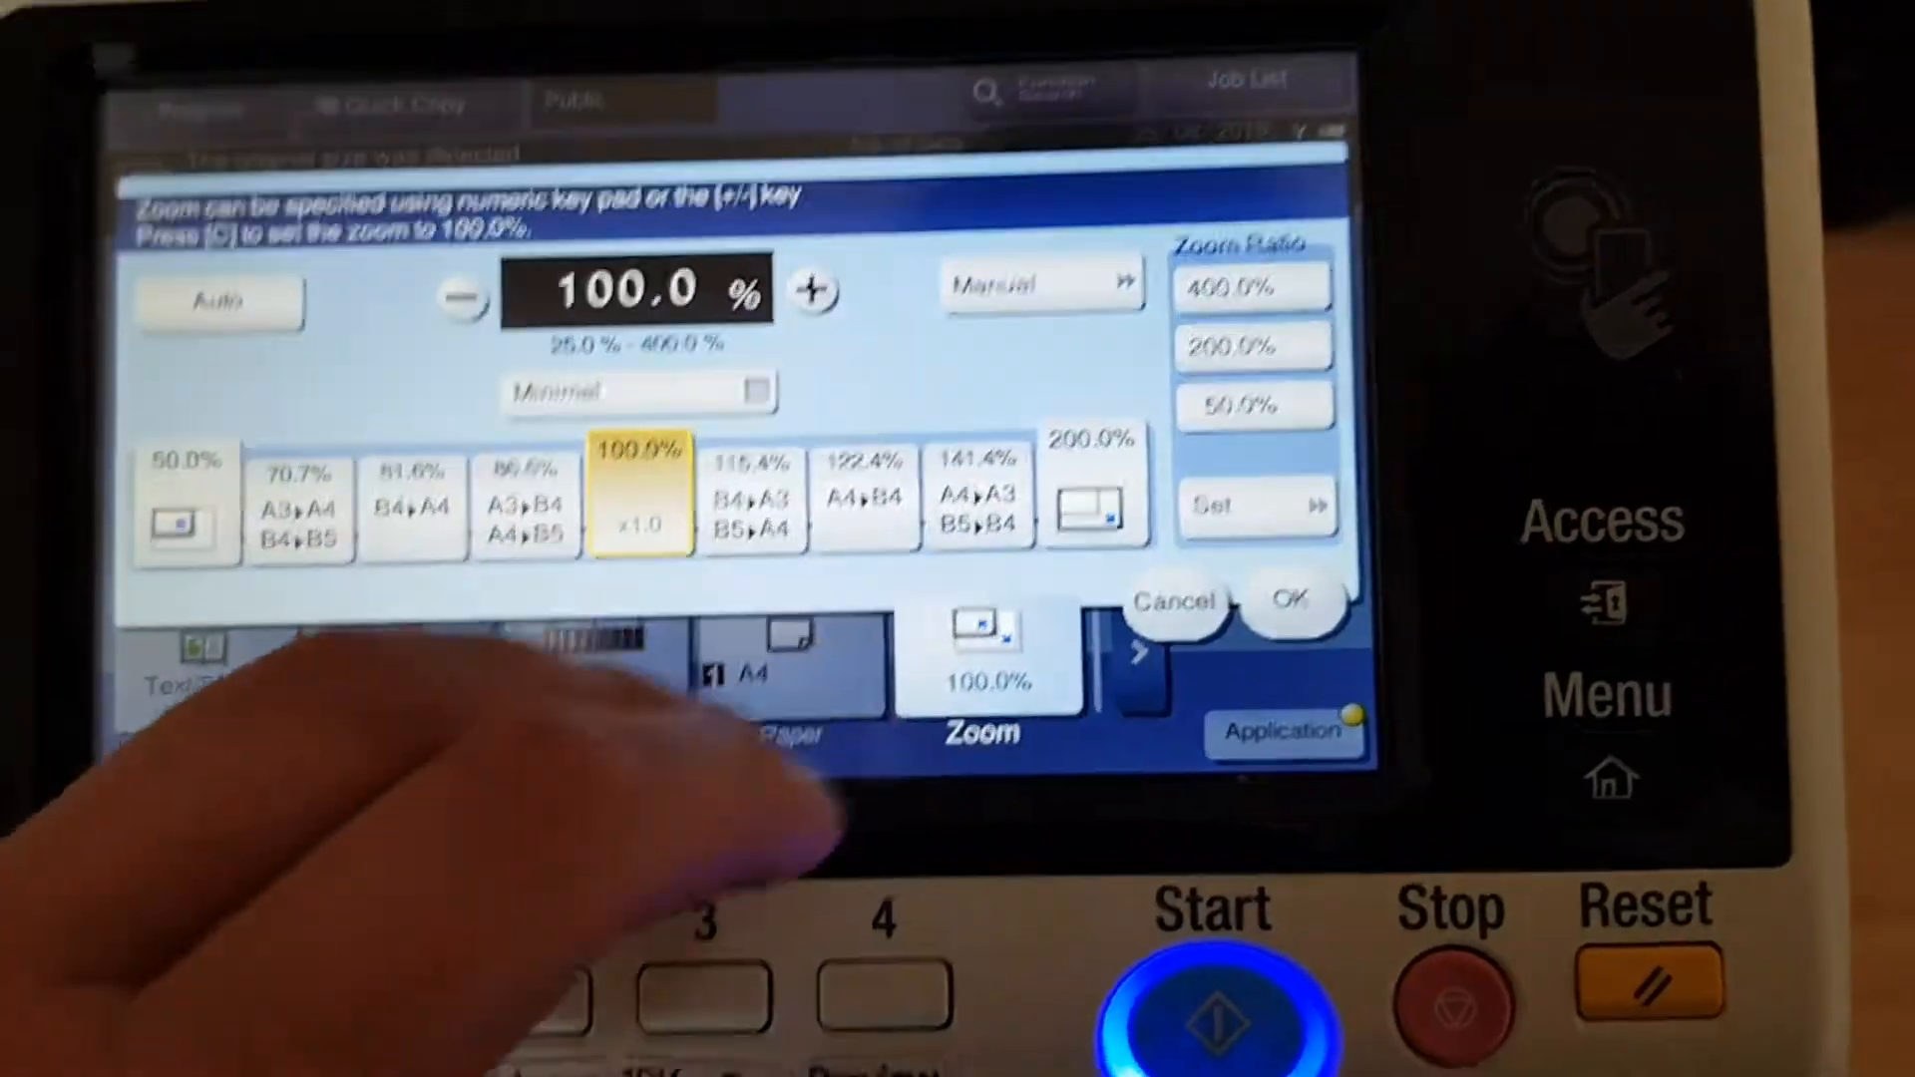
Choose the 122.4% A4 to B4 preset and finish the scanned copy job
click(862, 498)
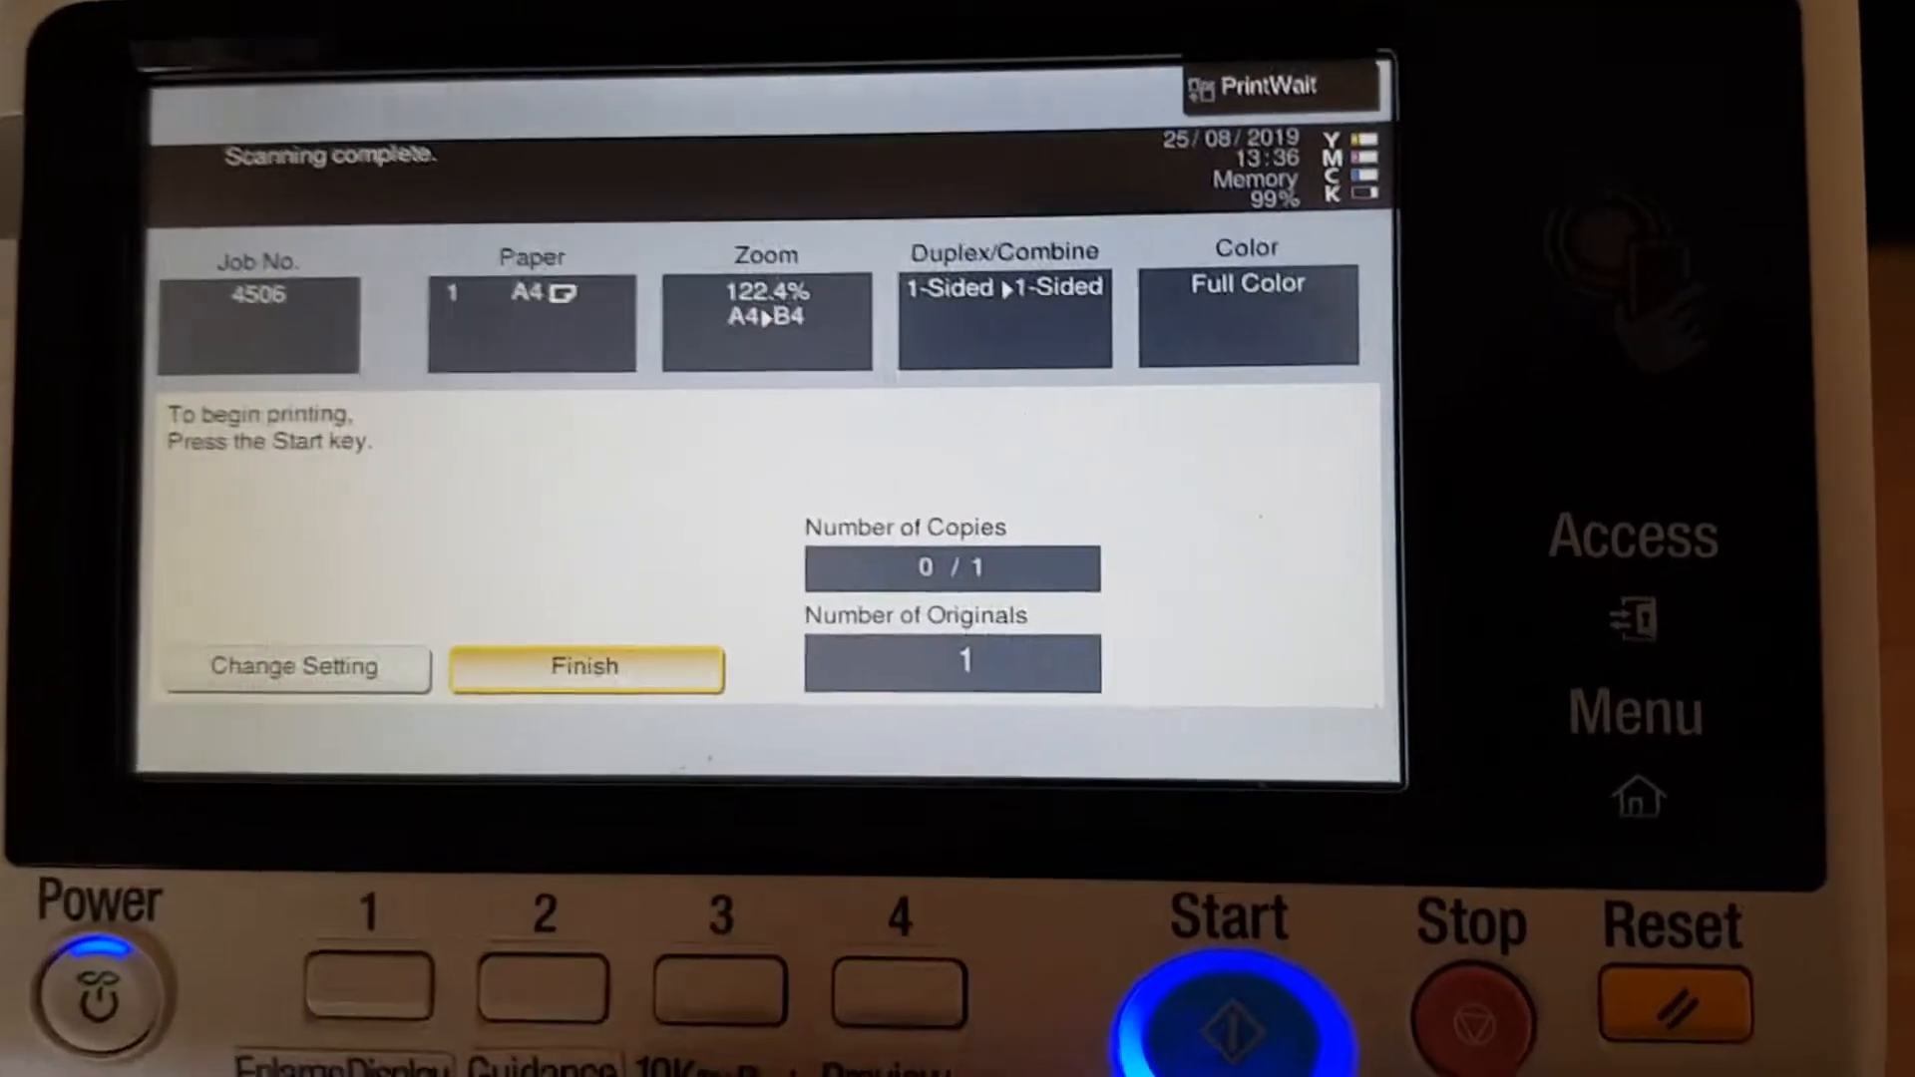
click(1231, 995)
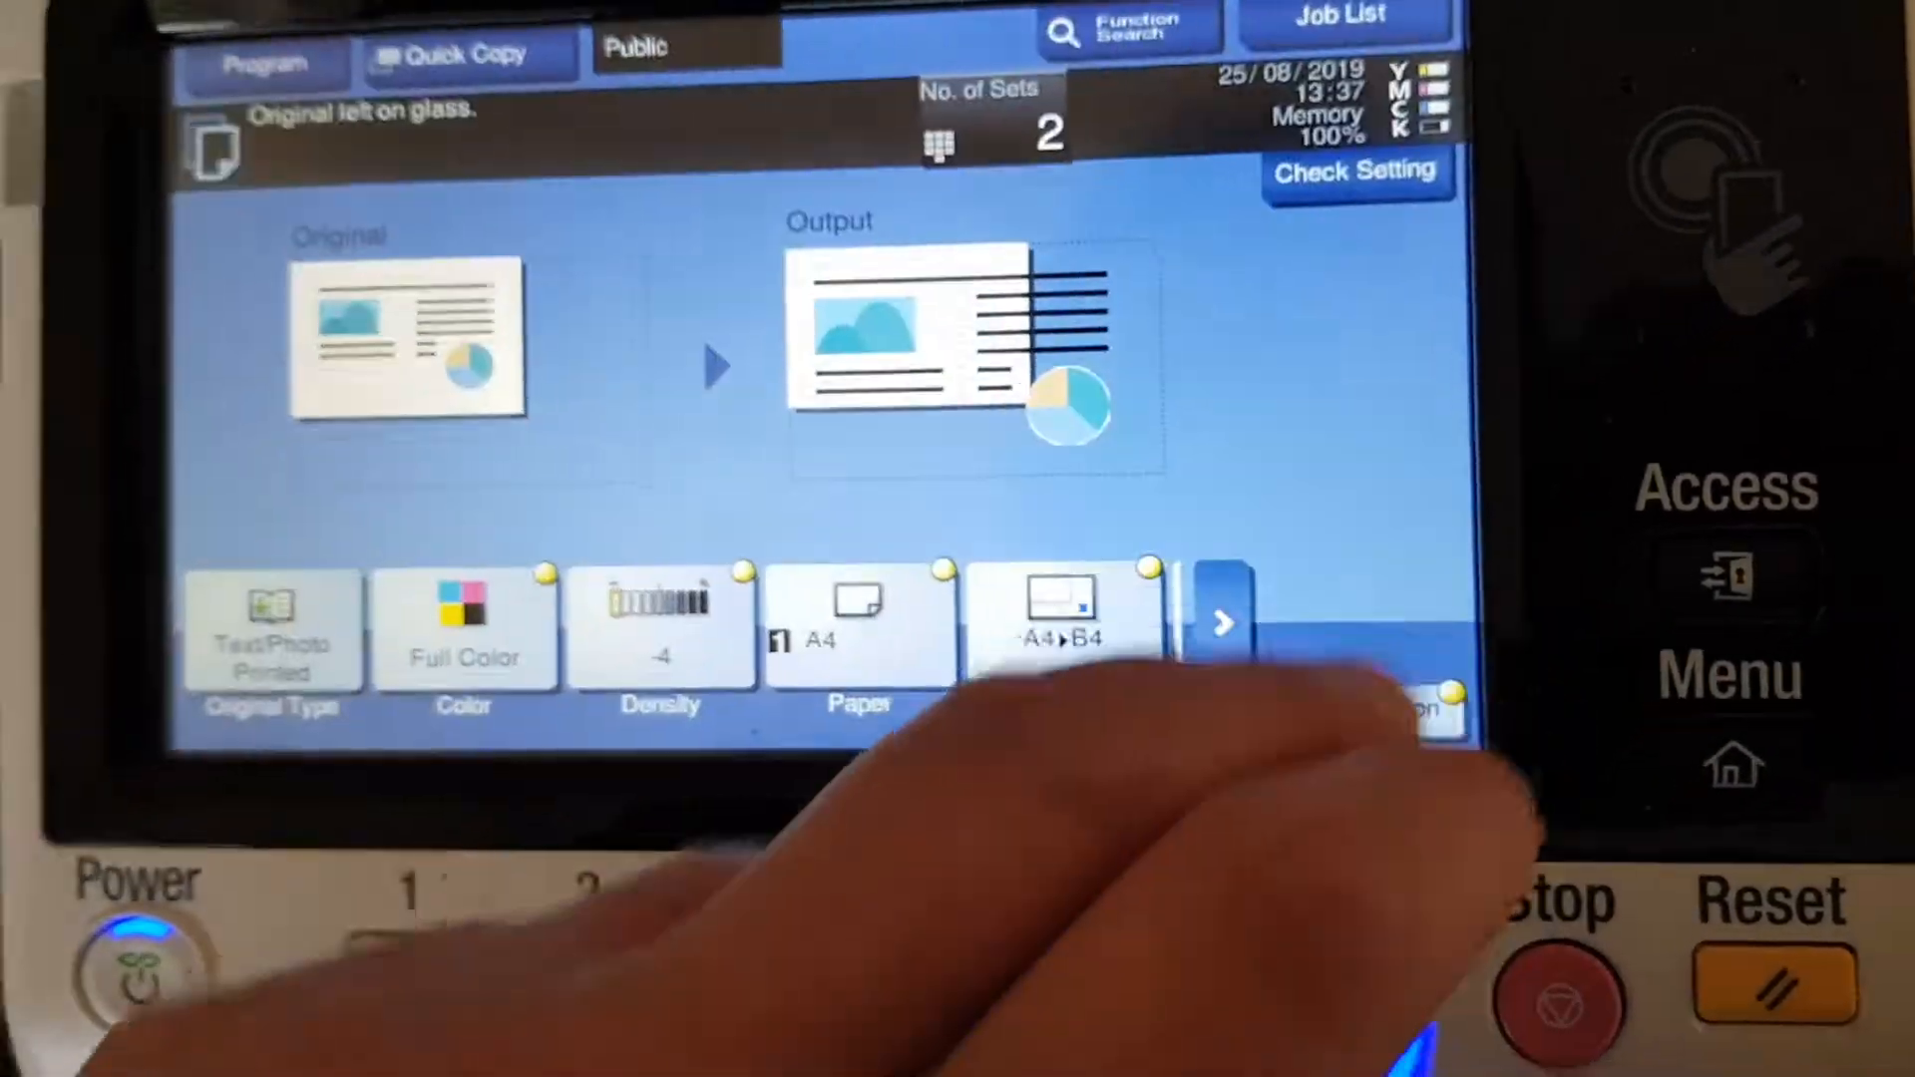
Scan the original and start printing two copies
click(1239, 1001)
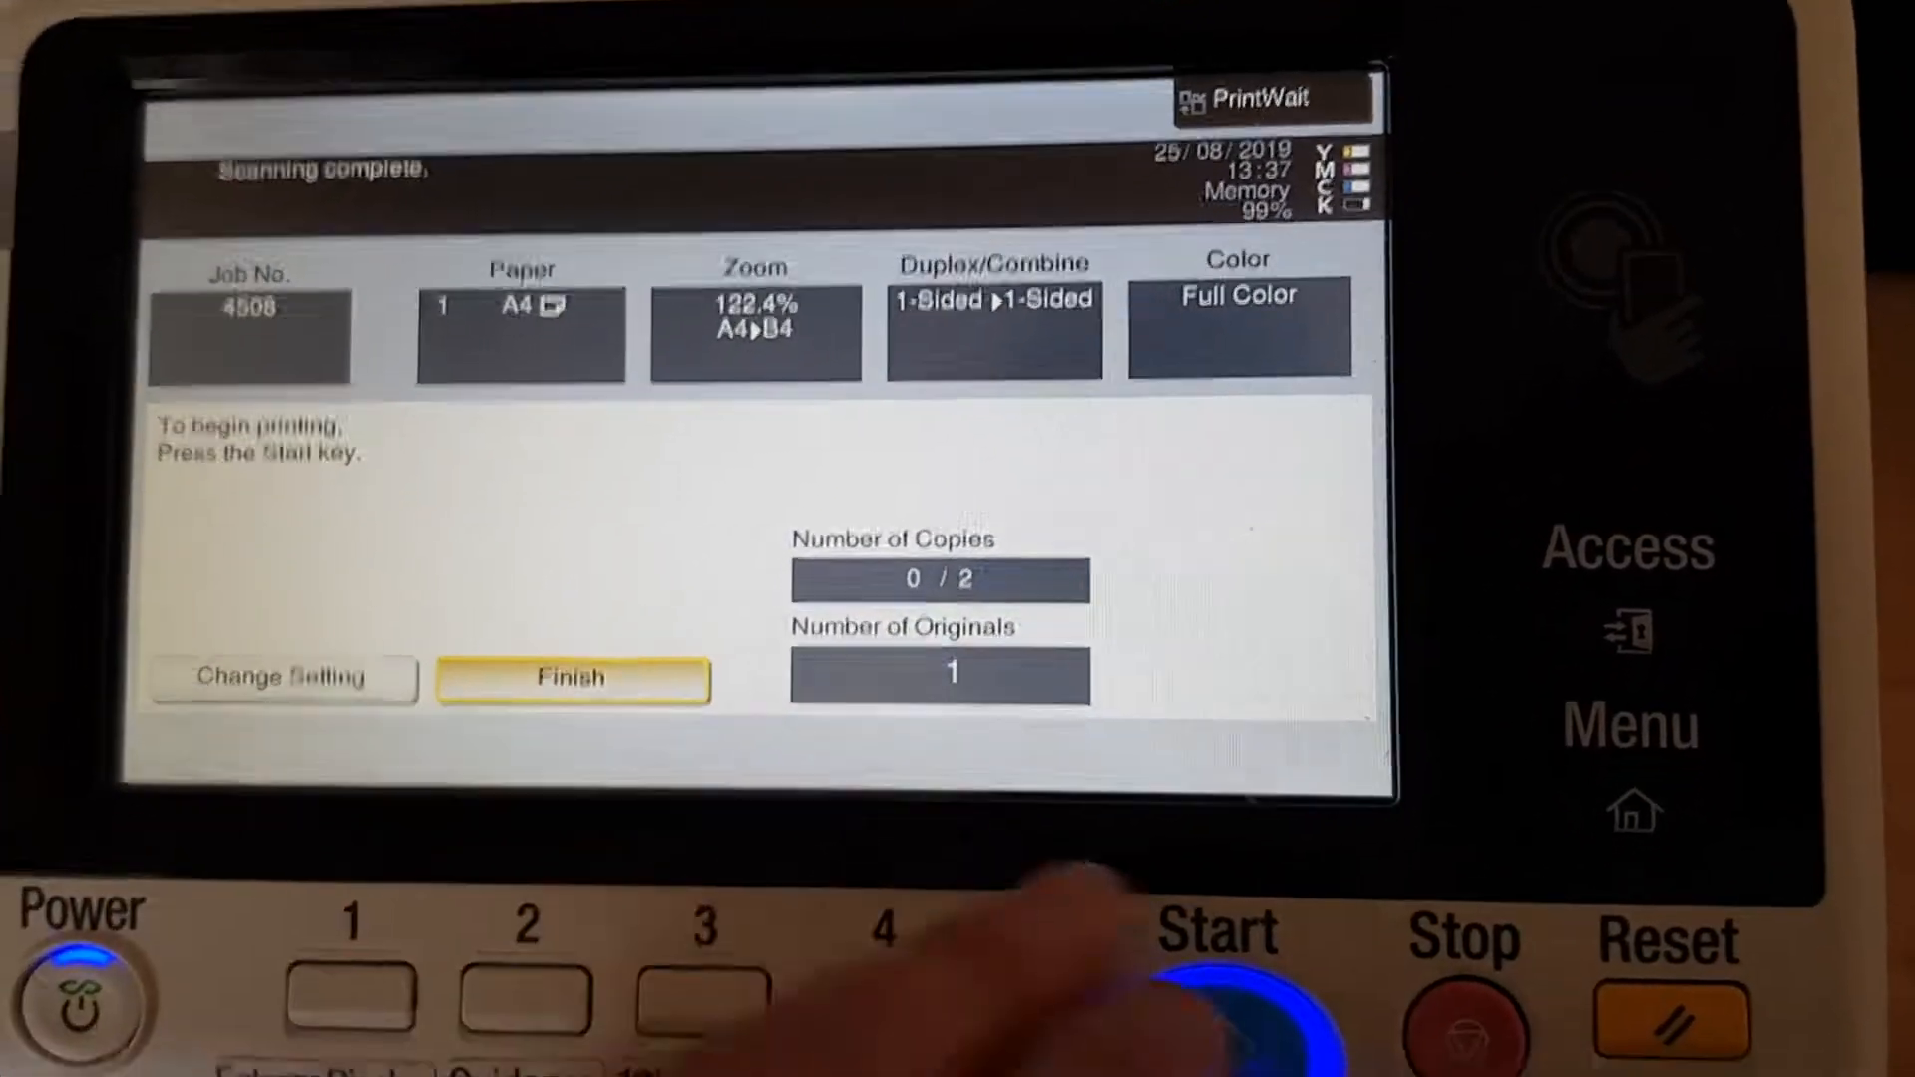
click(1214, 1002)
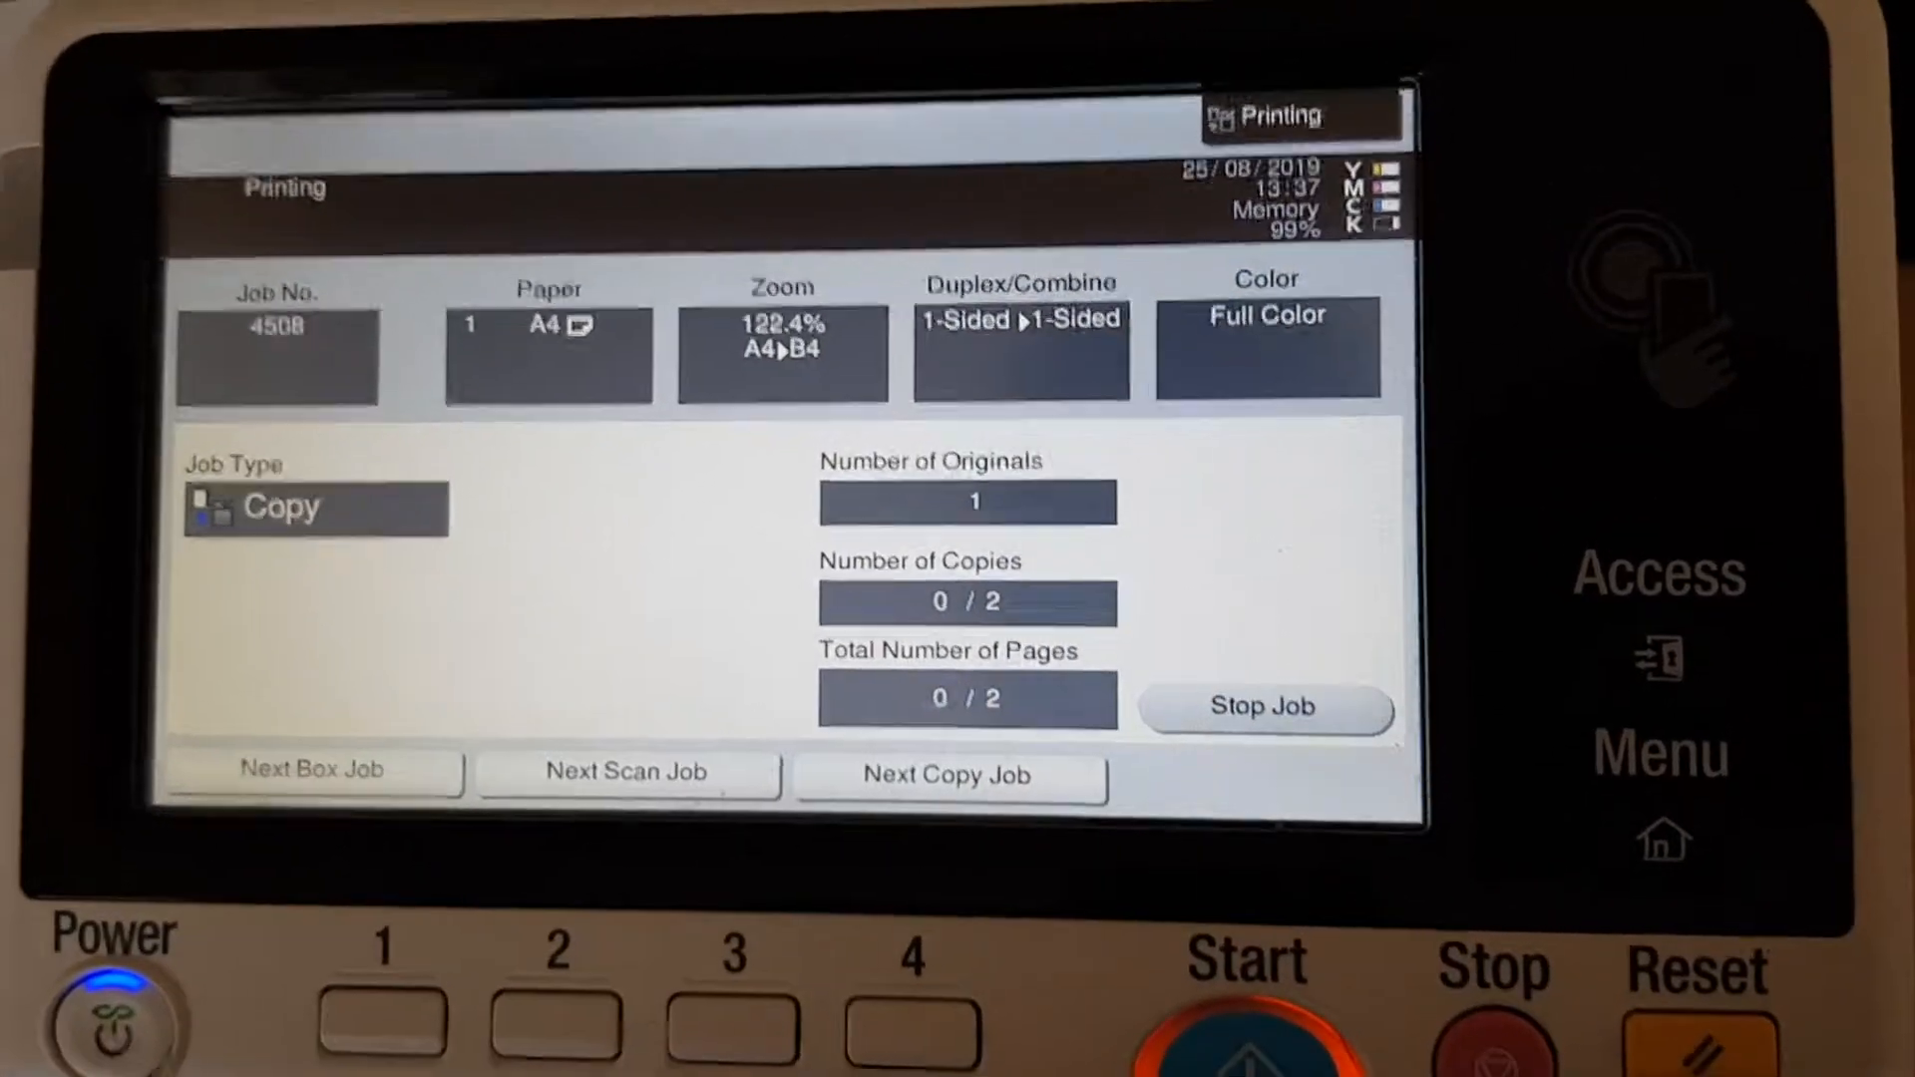